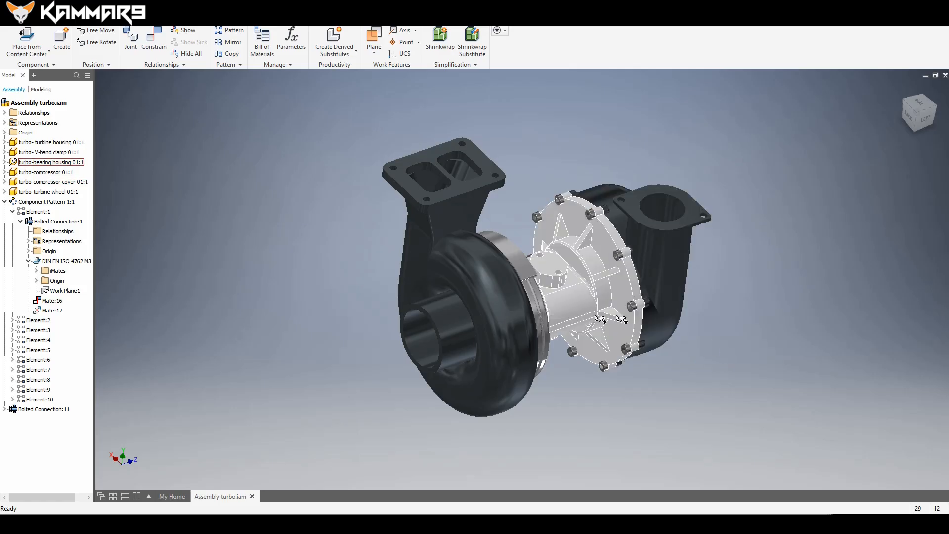
Inspect the turbine wheel, compressor cover and bearing housing, then bring up the export formats.
drag(593, 273, 502, 336)
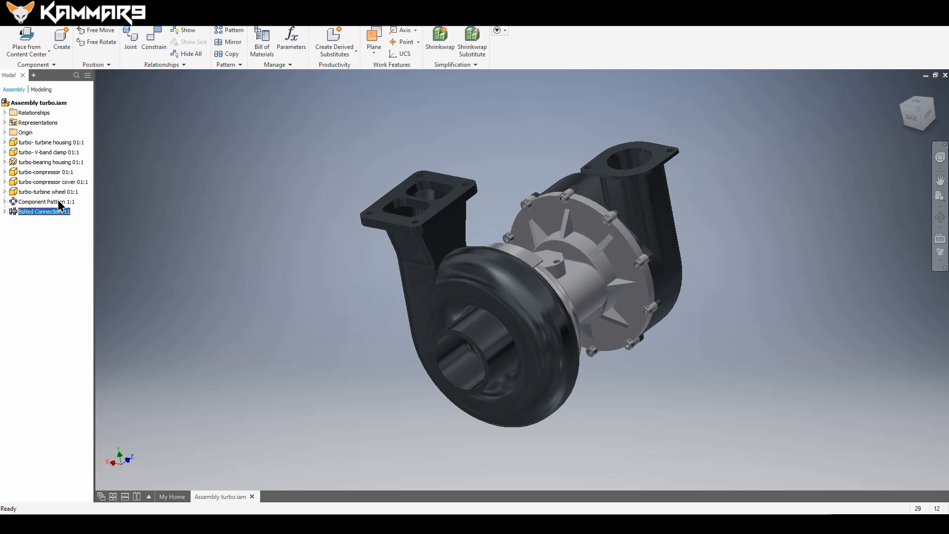
click(48, 192)
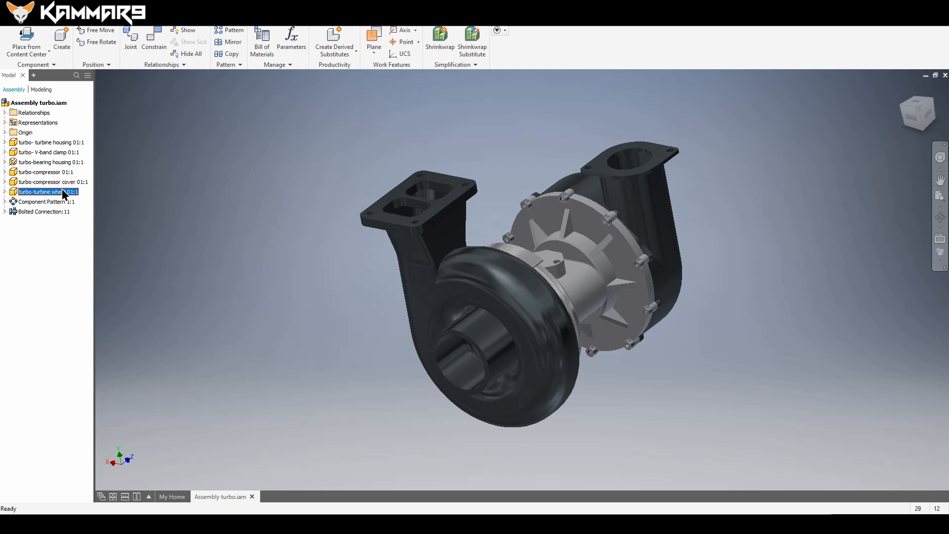
click(53, 182)
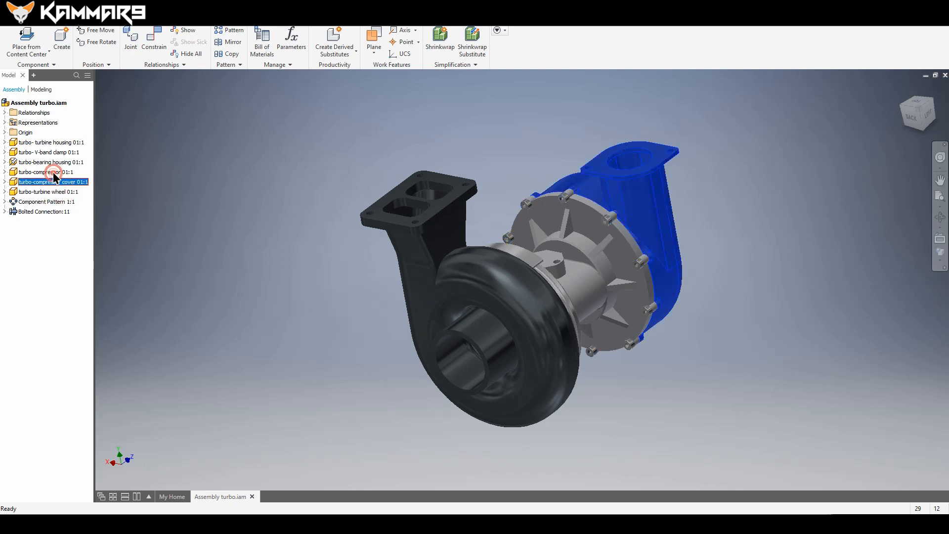
click(51, 161)
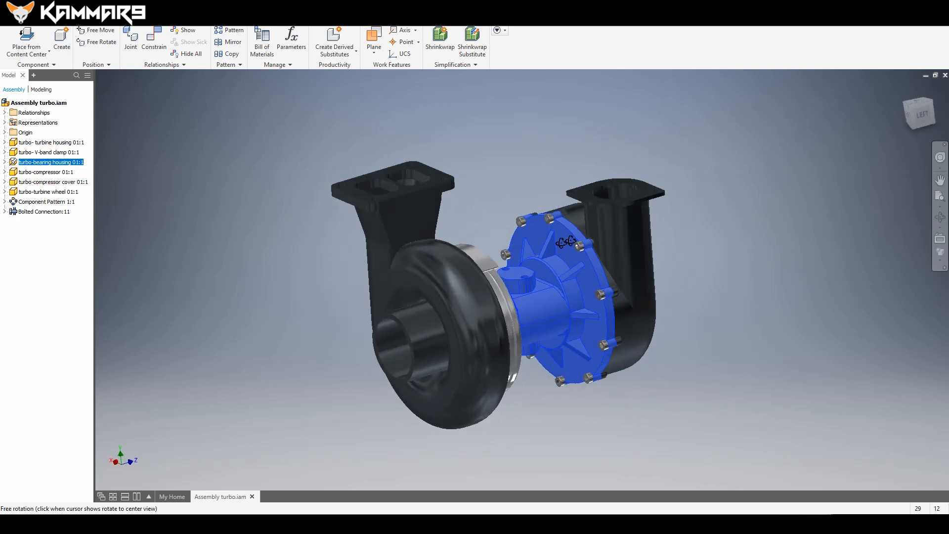
drag(565, 242, 580, 247)
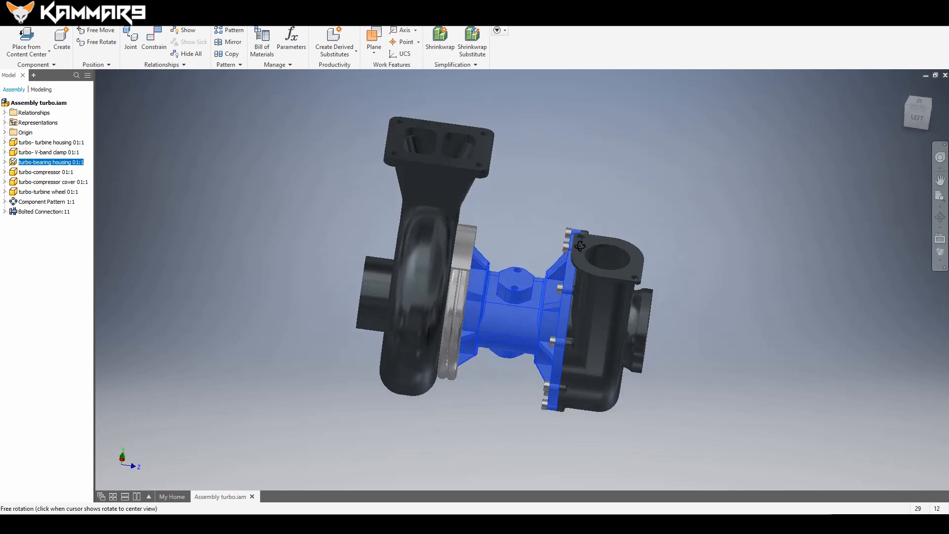
click(50, 142)
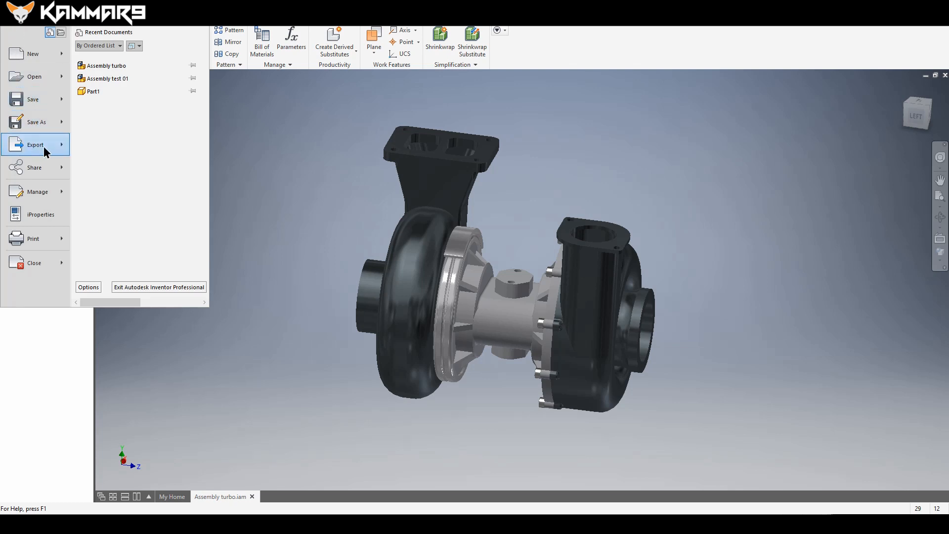
click(36, 145)
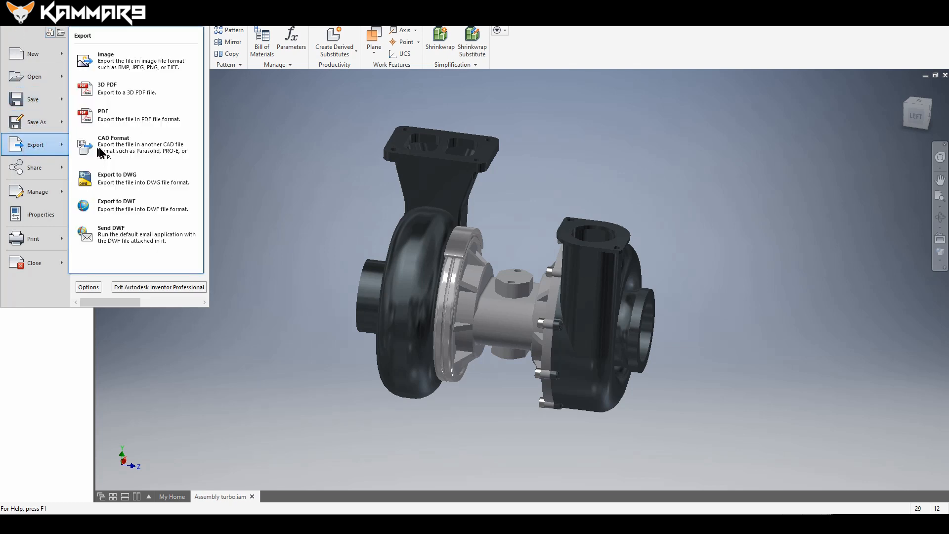
mouse_move(121, 147)
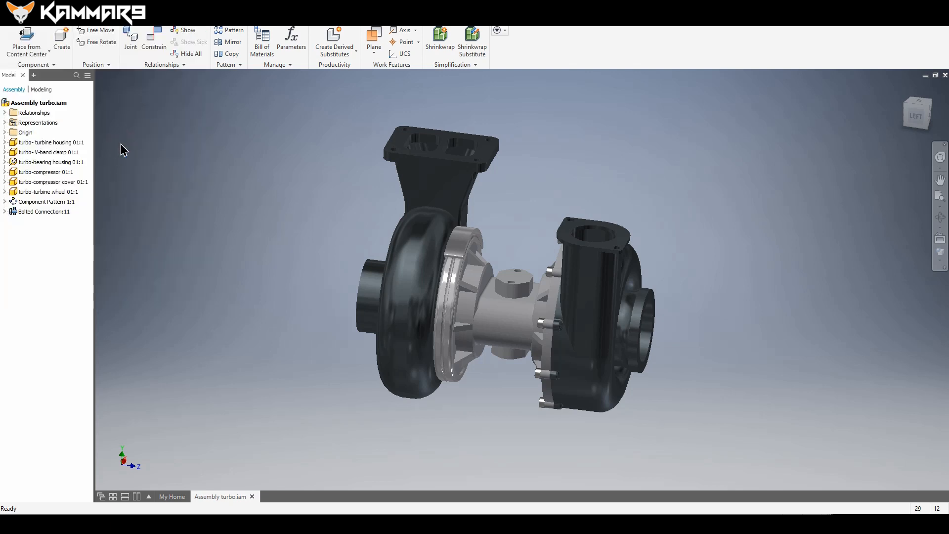
mouse_move(217, 149)
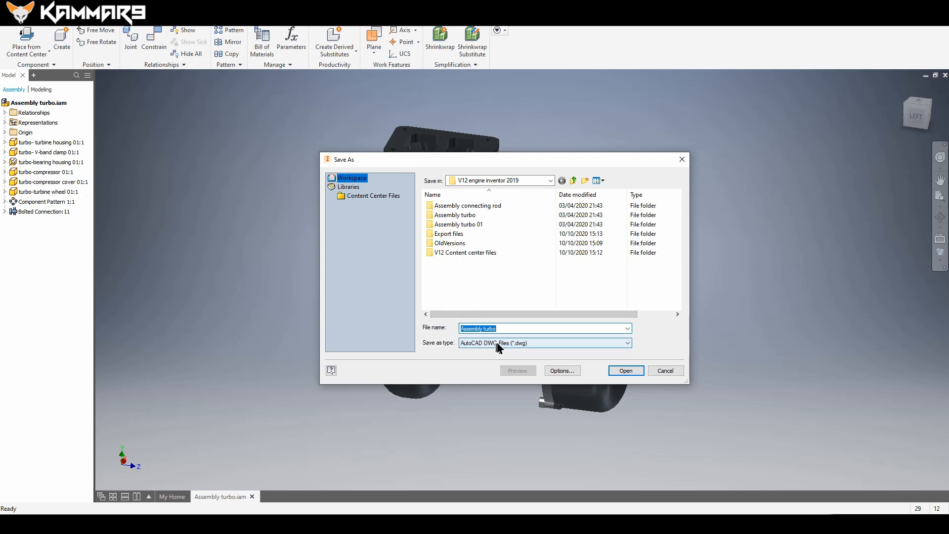
Set the export type to OBJ in the Export files folder, named Assembly turbo 2.
click(628, 342)
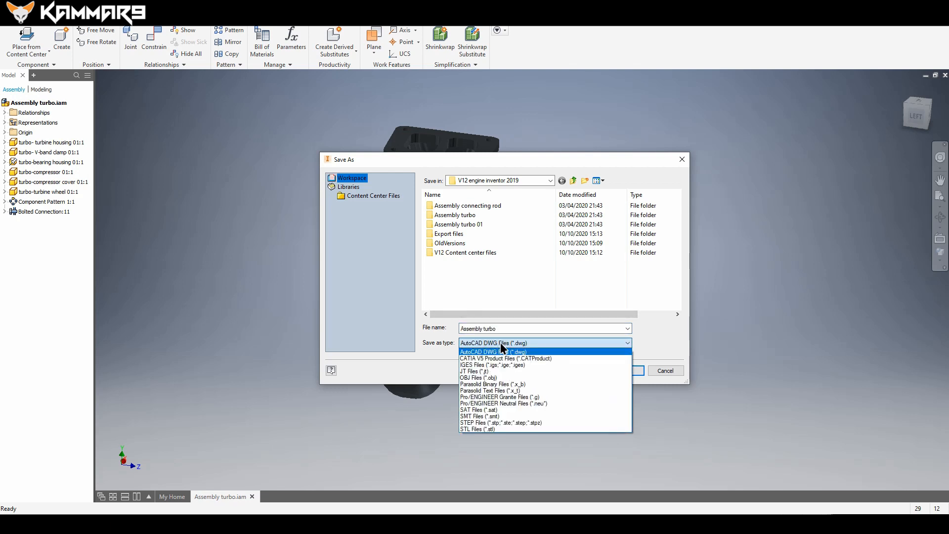
mouse_move(493, 358)
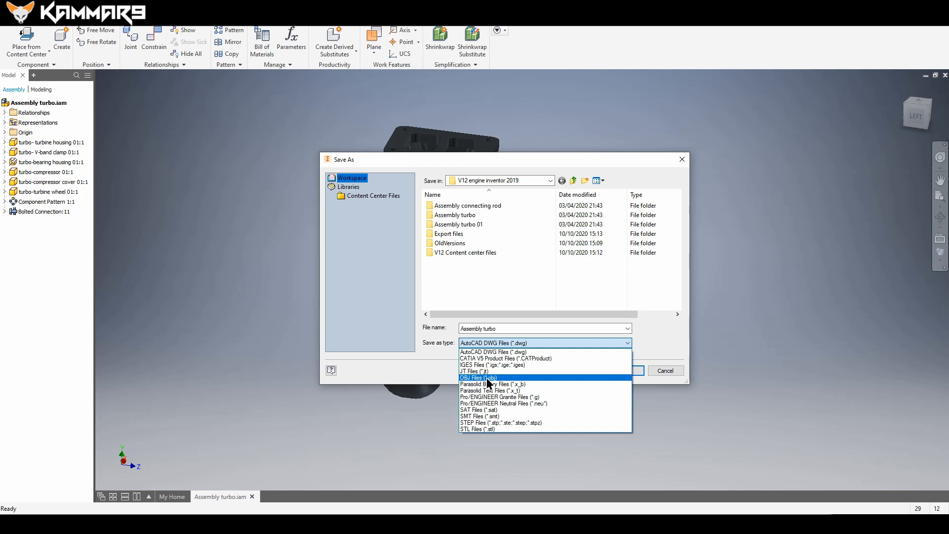
click(478, 377)
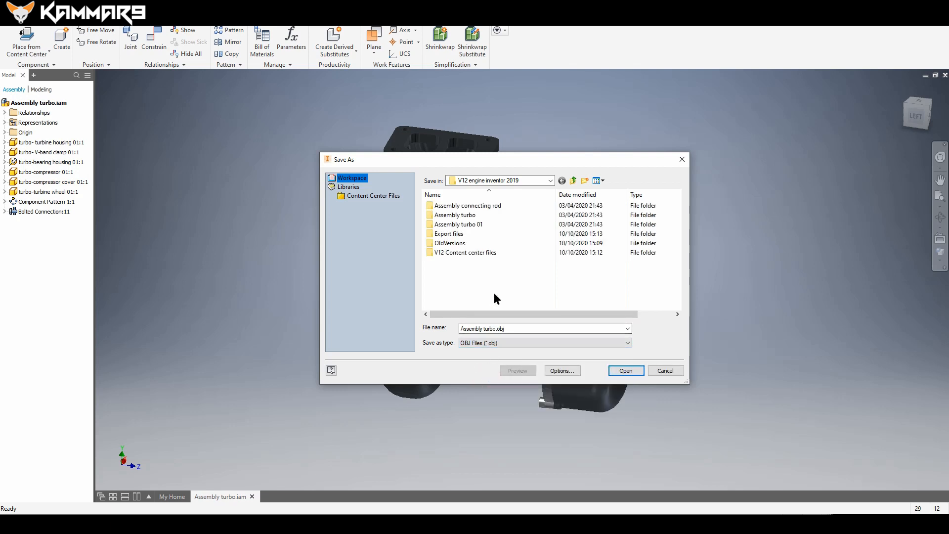
double_click(450, 234)
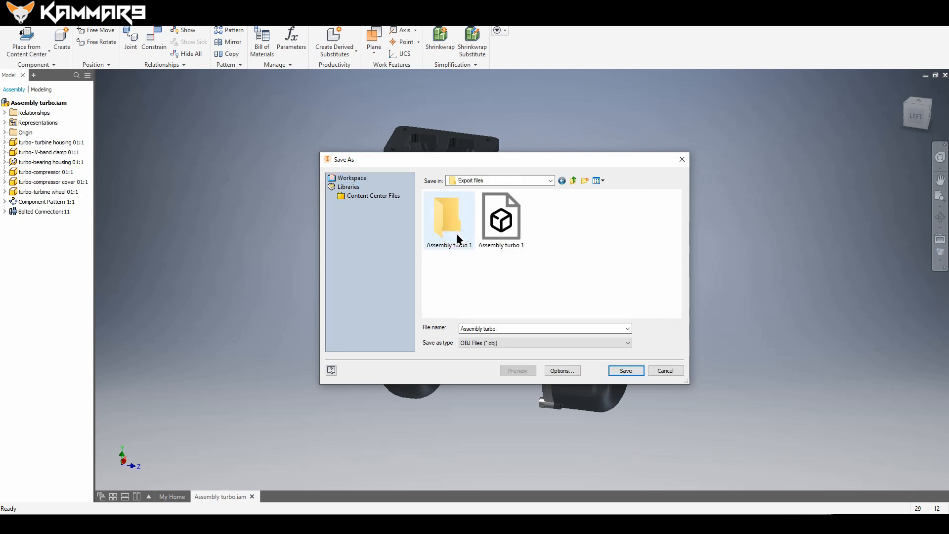
click(448, 216)
text( 2)
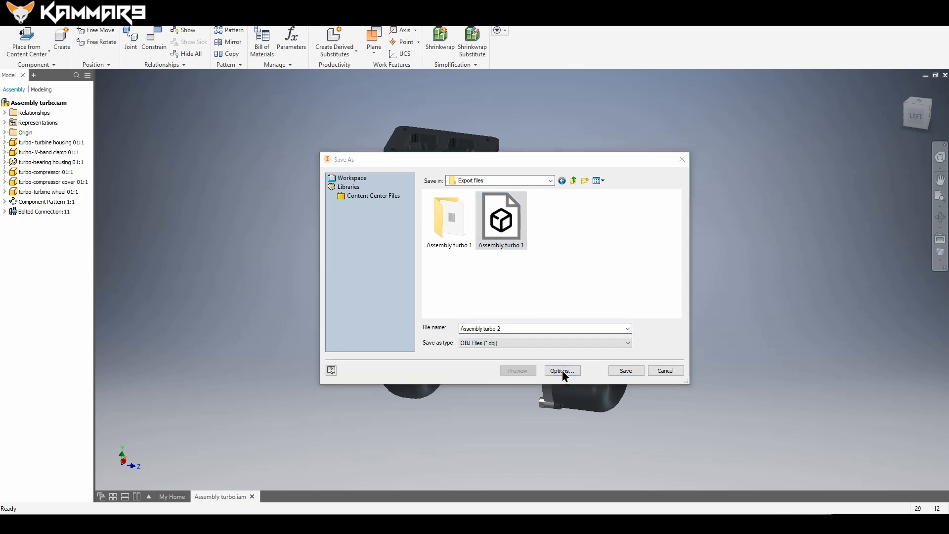
Compare High, Medium and Low presets, keeping Medium with millimetres and One File.
click(561, 369)
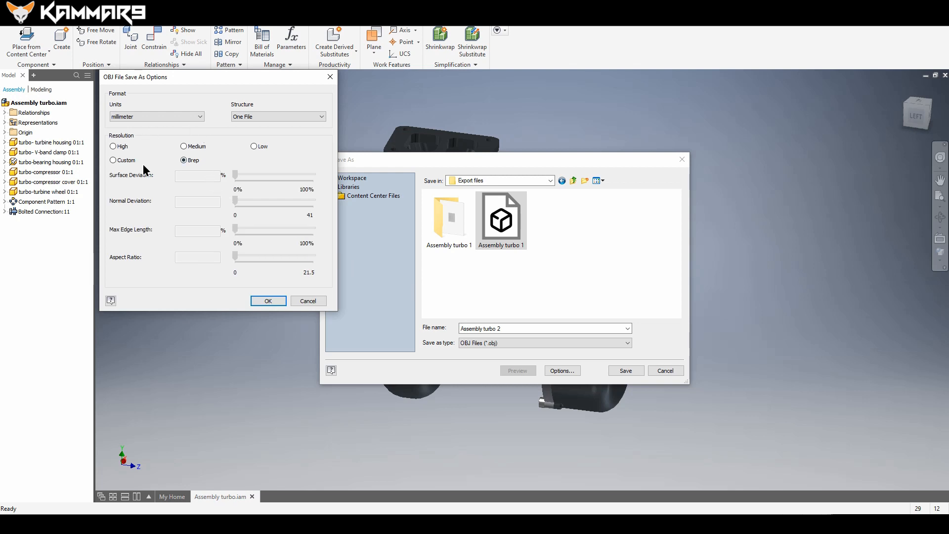
click(184, 146)
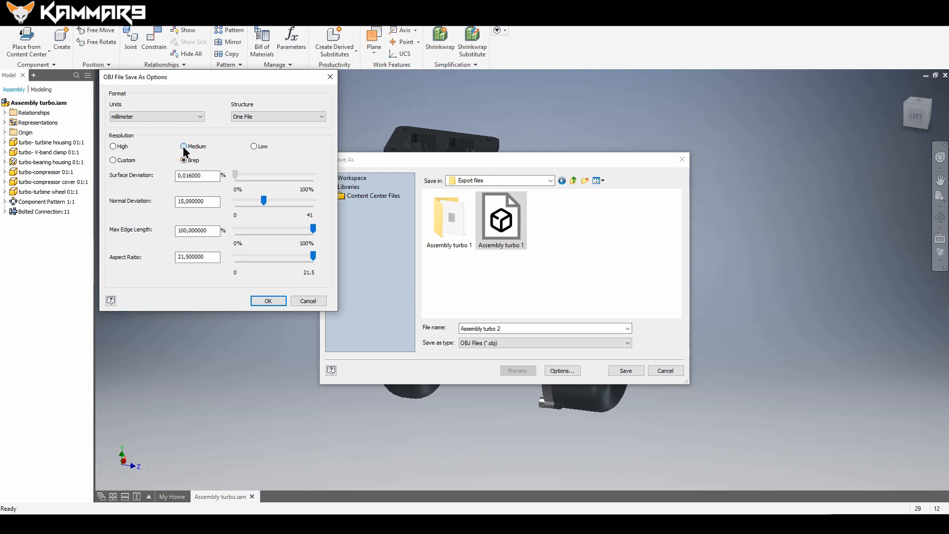
click(113, 146)
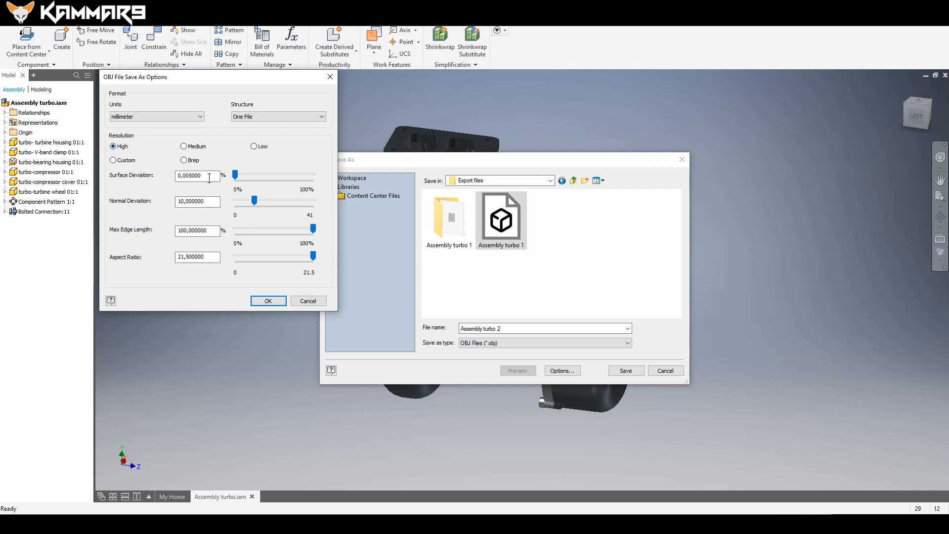
click(197, 201)
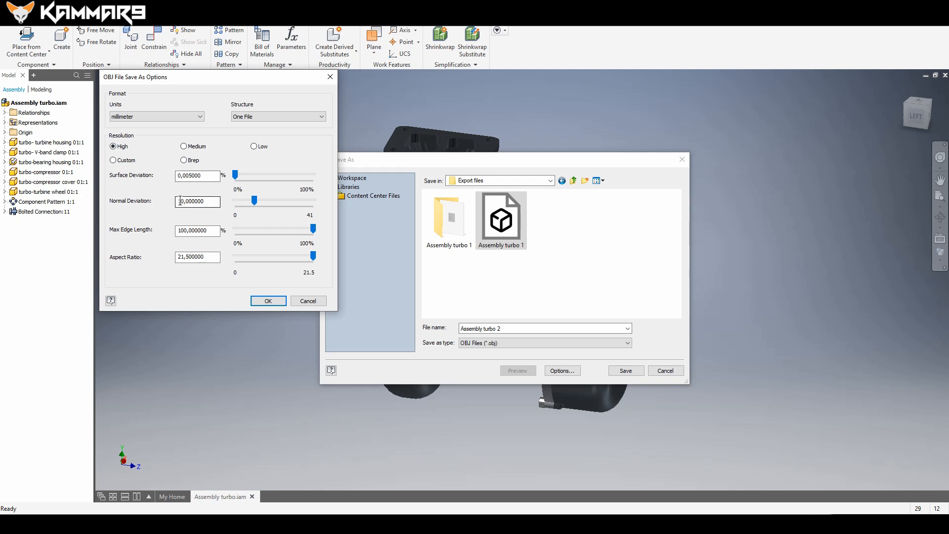
click(184, 145)
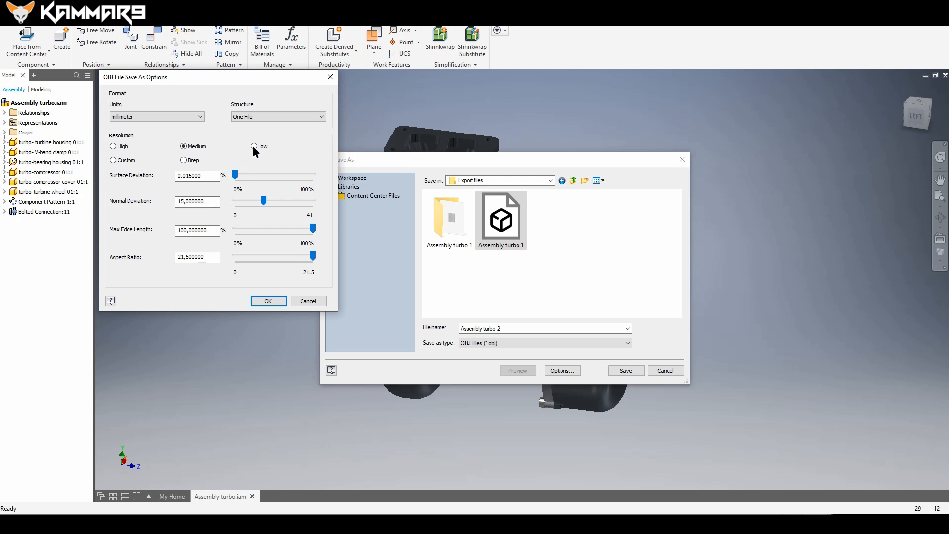
click(254, 146)
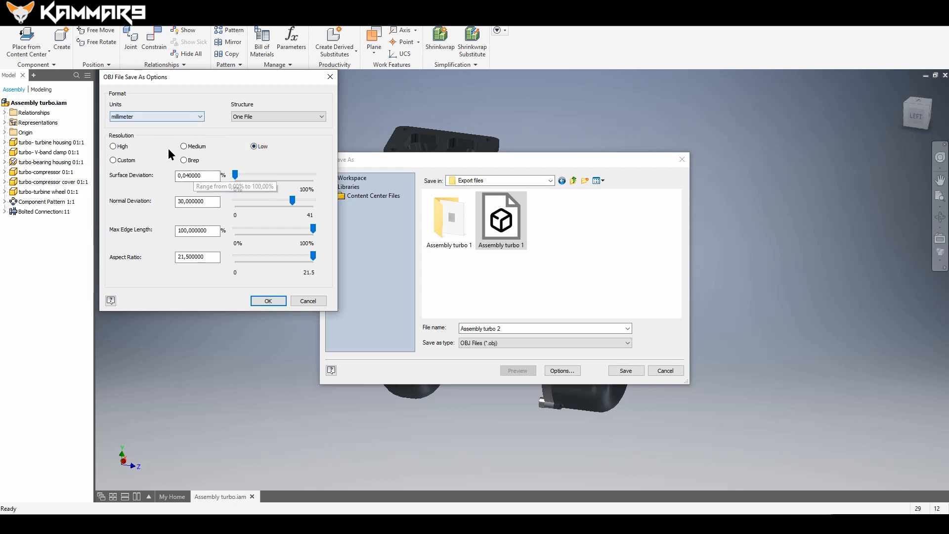
click(184, 145)
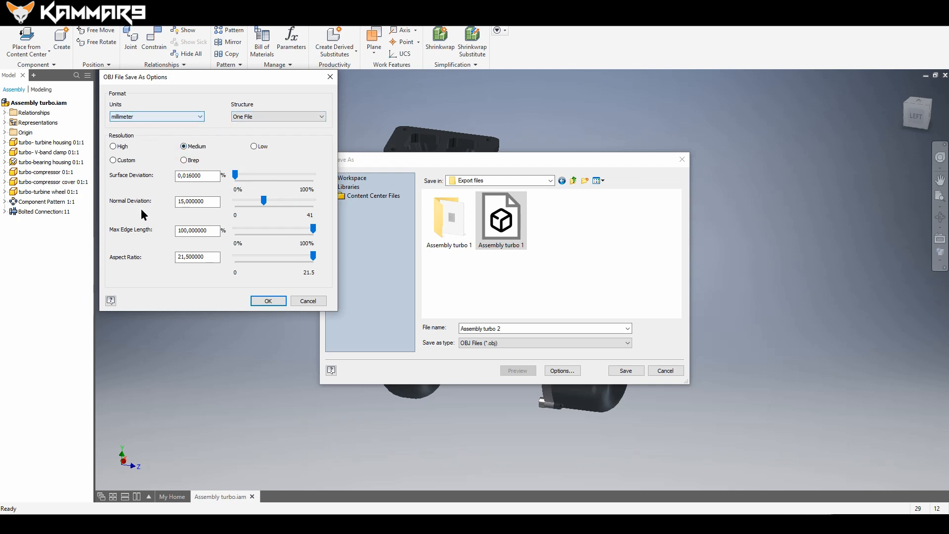
click(268, 301)
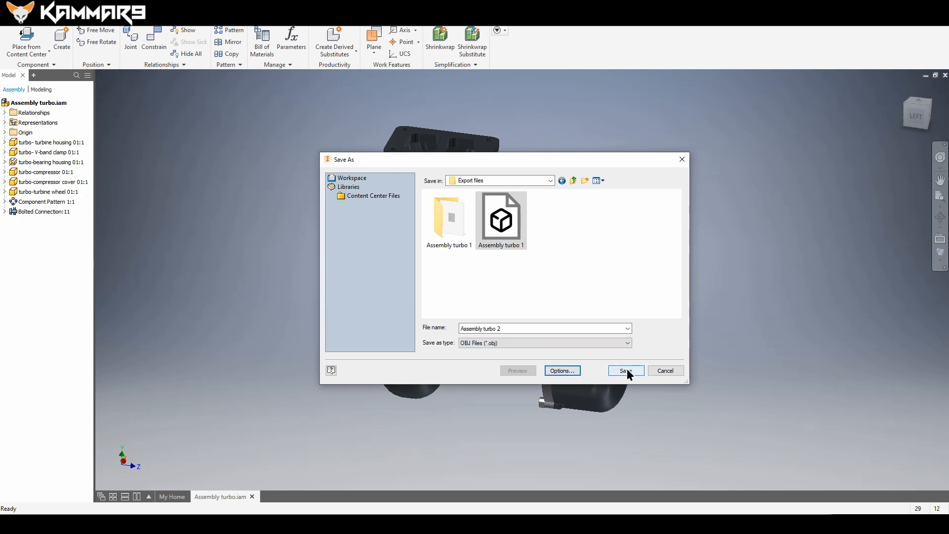
Save the export as Assembly turbo 2.obj in Export files.
click(624, 370)
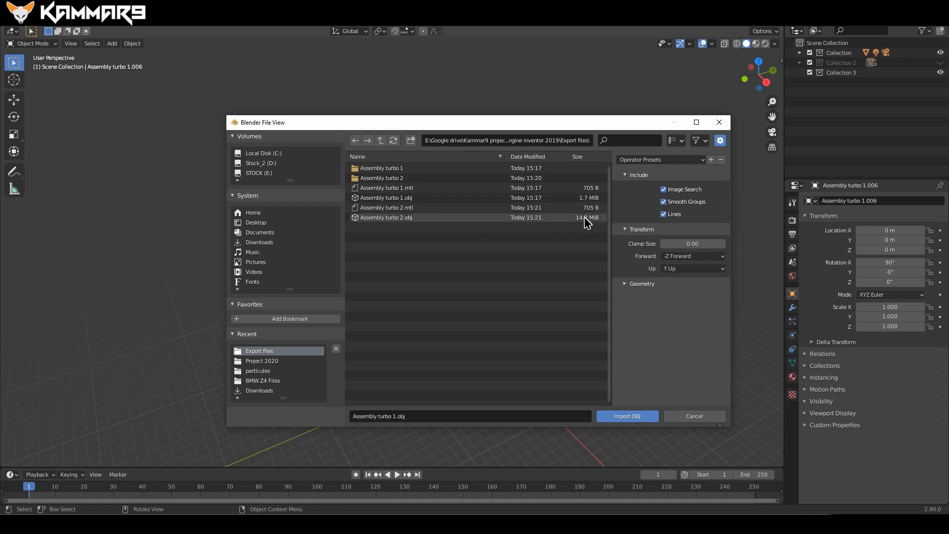
Select Assembly turbo 2.obj in Blender's File View and import it.
click(386, 218)
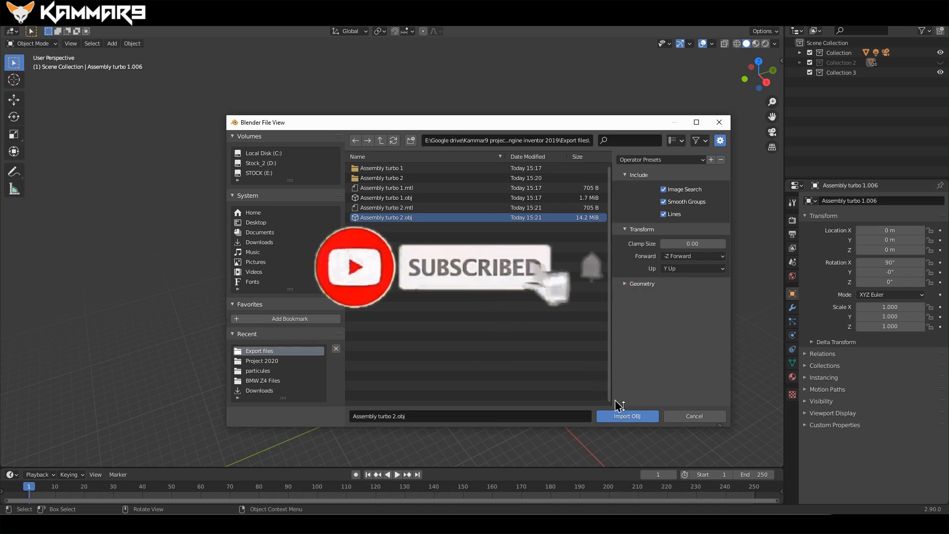
click(627, 416)
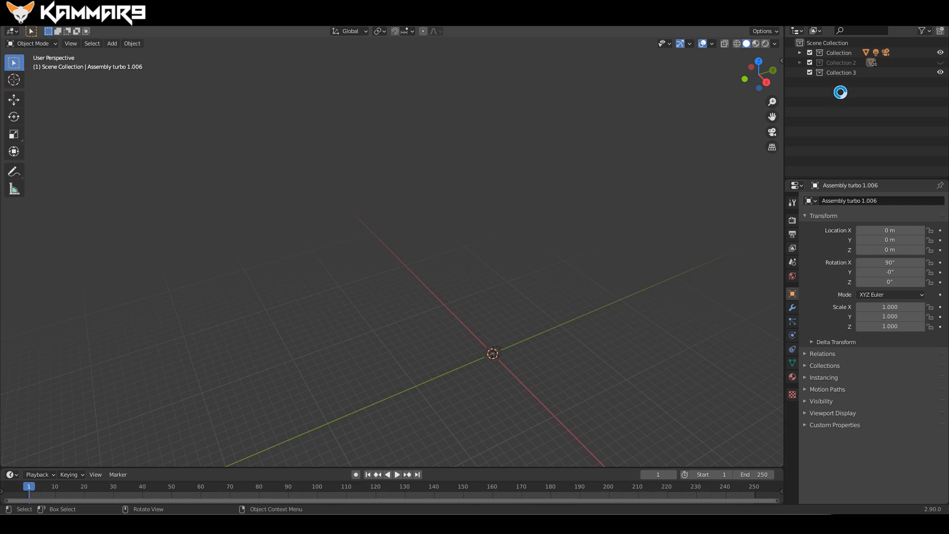
Grab Assembly turbo 2 with G and place it beside the first turbo.
click(838, 82)
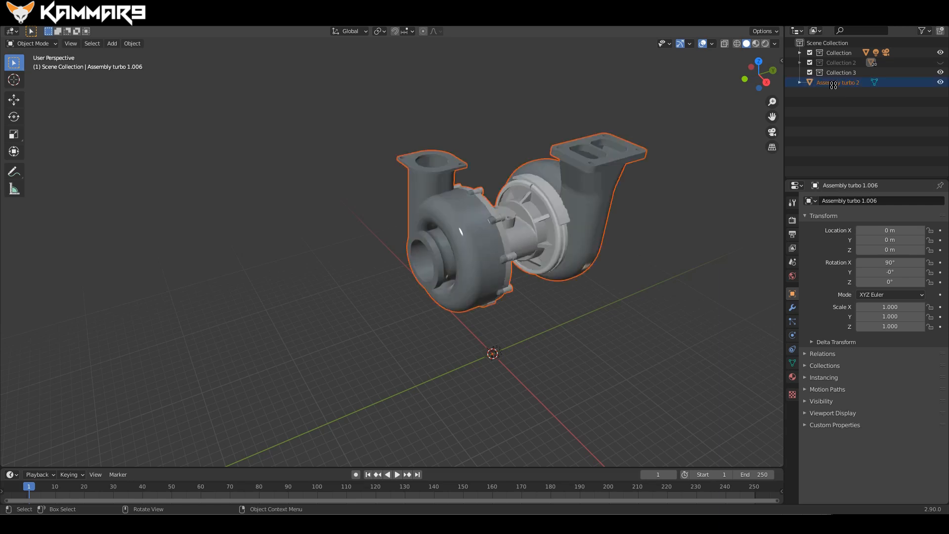
drag(509, 242, 474, 184)
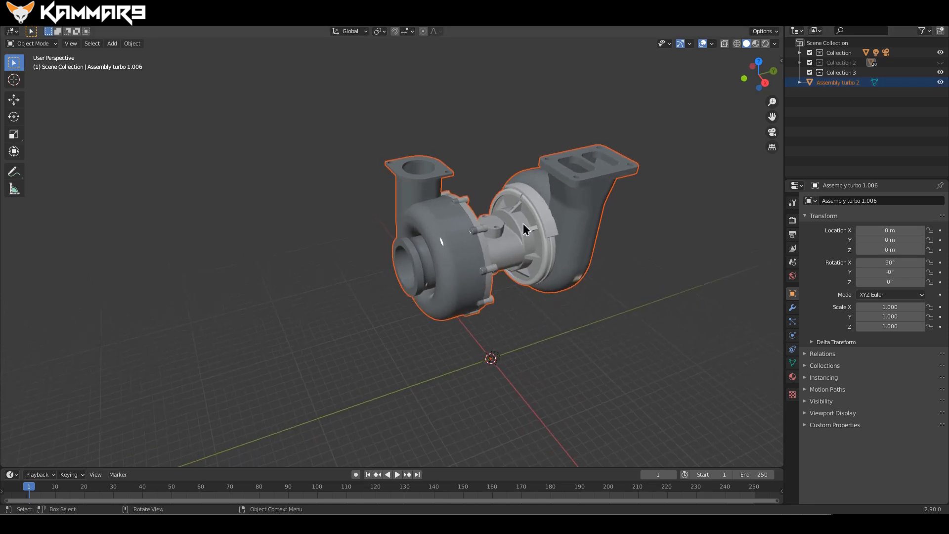
key(g)
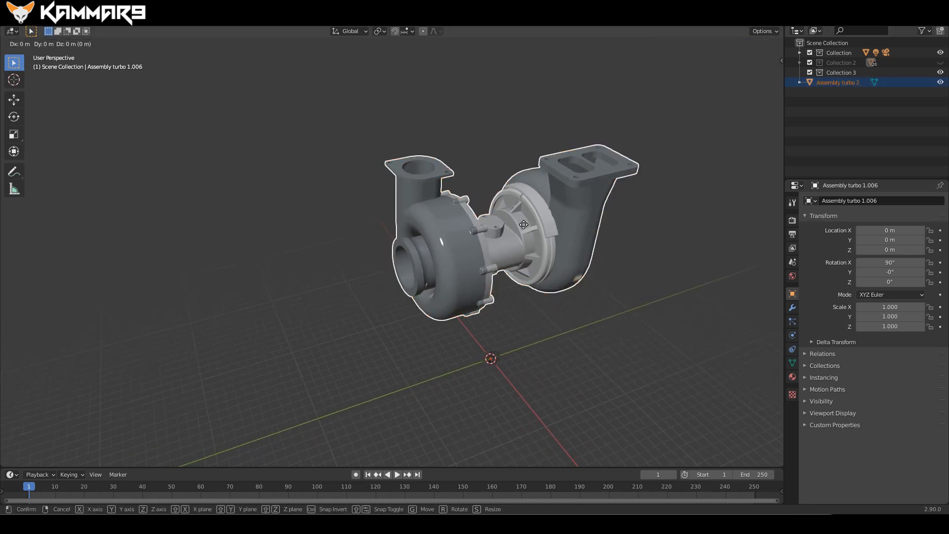
drag(523, 224, 404, 246)
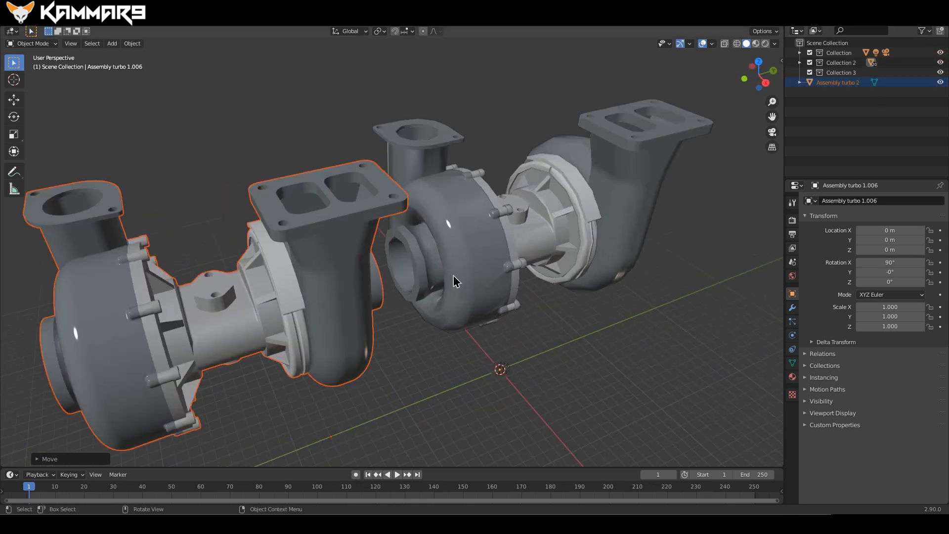
drag(453, 281, 507, 233)
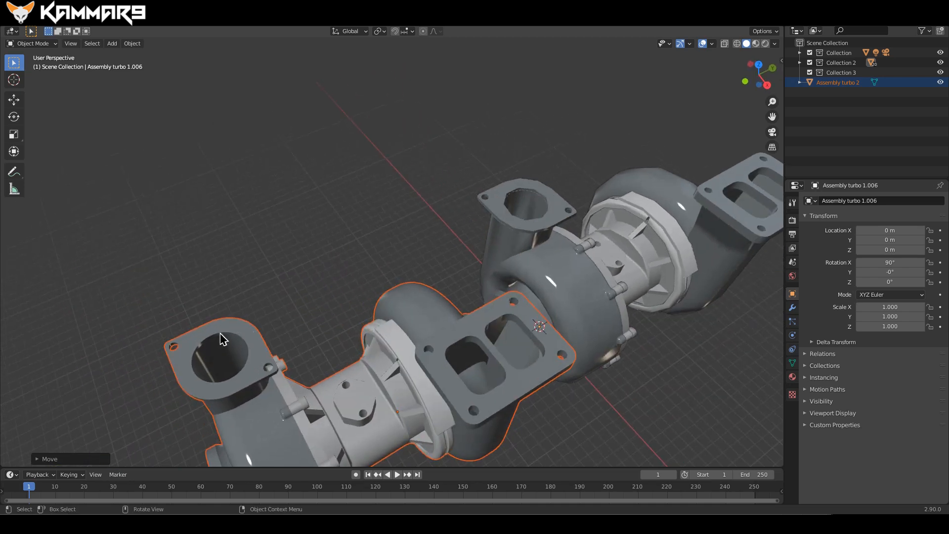
mouse_move(516, 343)
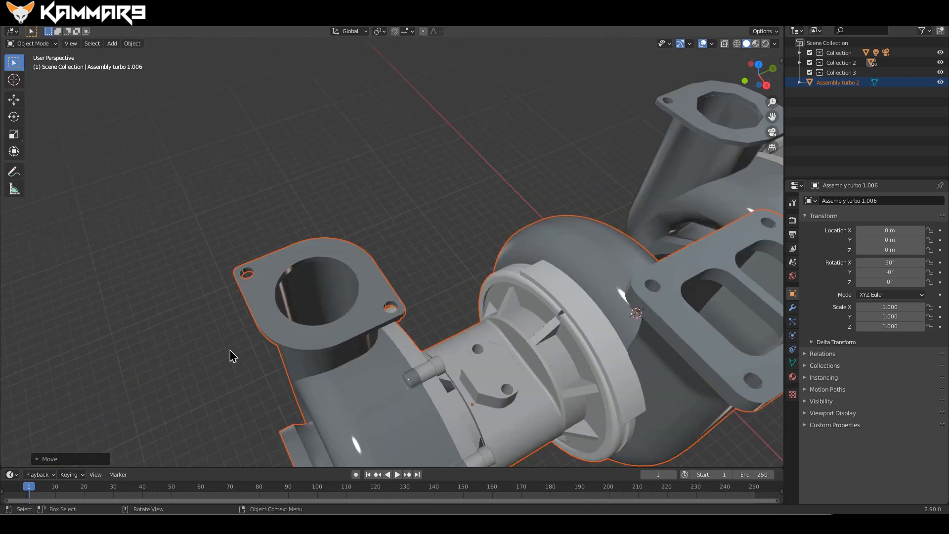
scroll(up, 3)
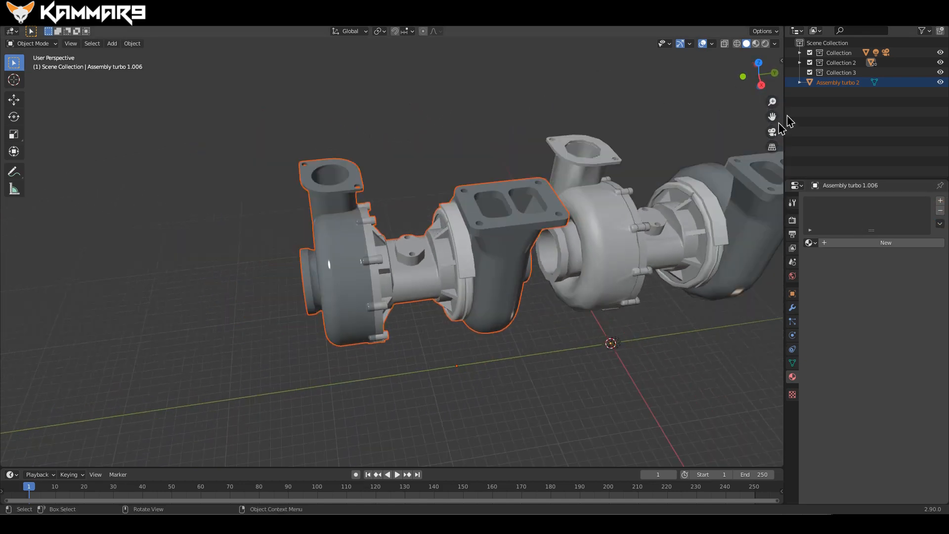
Select the moved turbo, orbit around its housing, and enter Edit Mode.
click(792, 377)
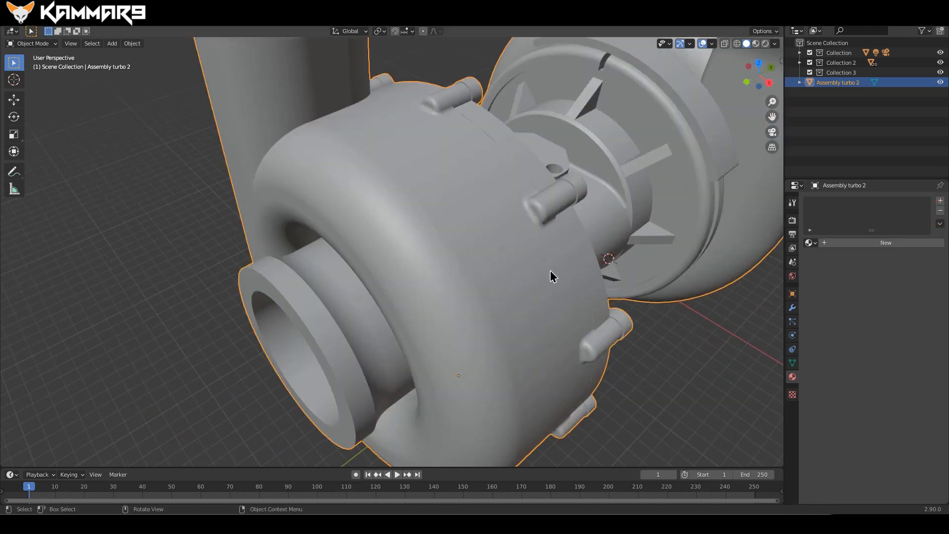
drag(551, 277, 469, 304)
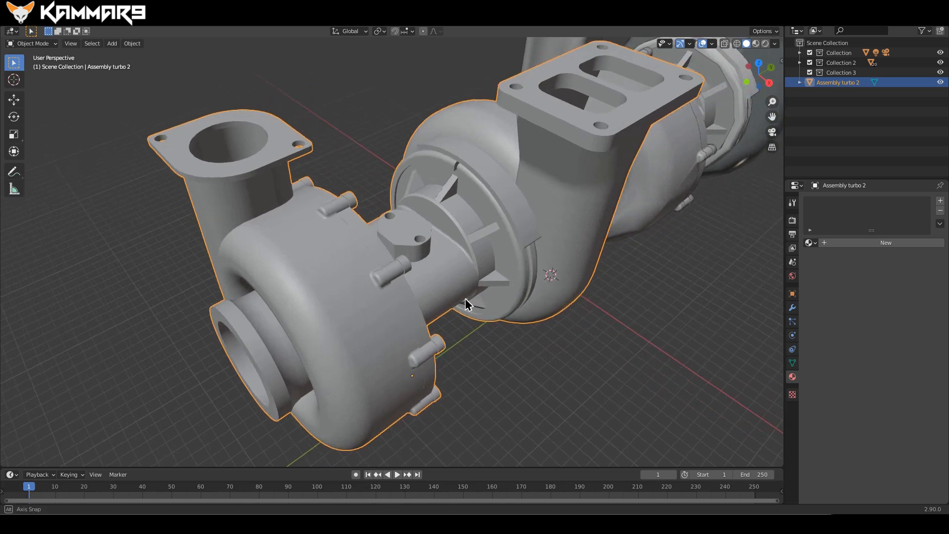
drag(469, 302, 460, 266)
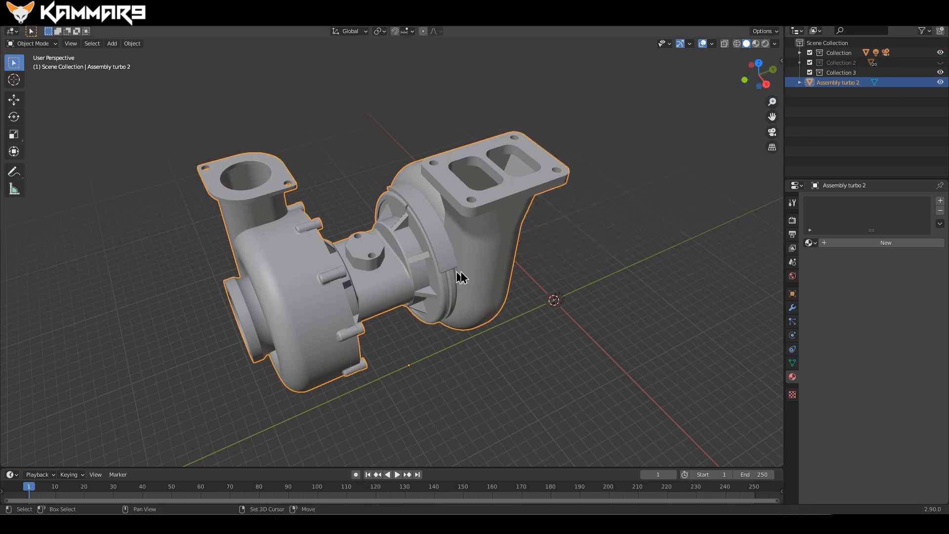
drag(464, 278, 490, 273)
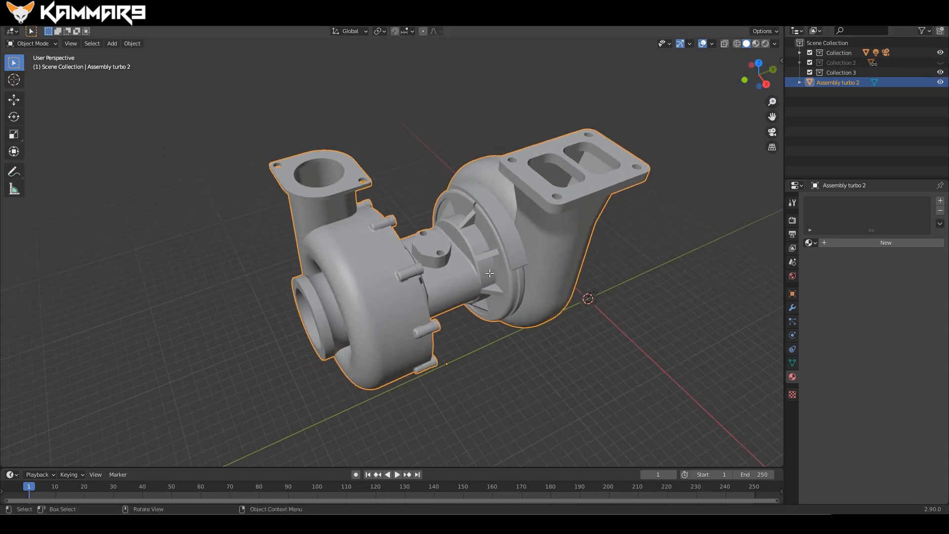
key(Tab)
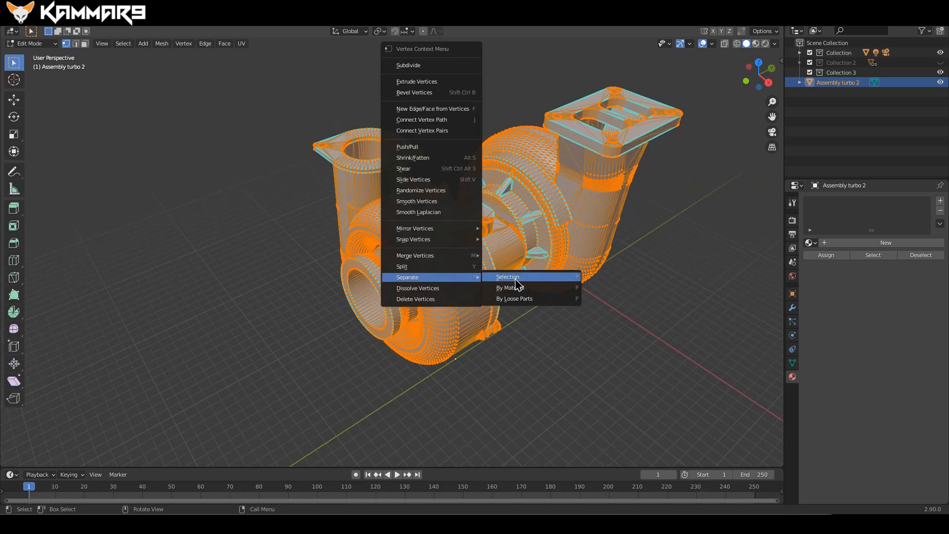
mouse_move(513, 298)
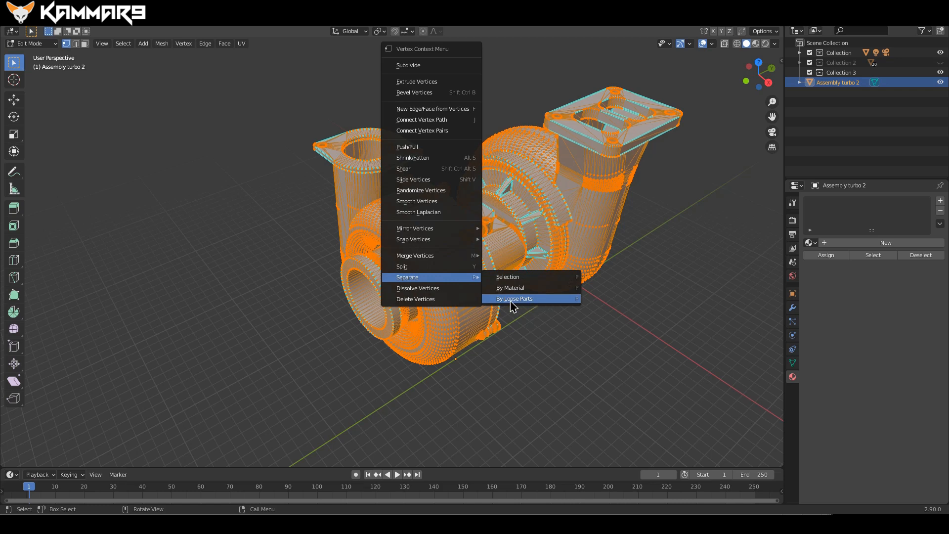
mouse_move(555, 340)
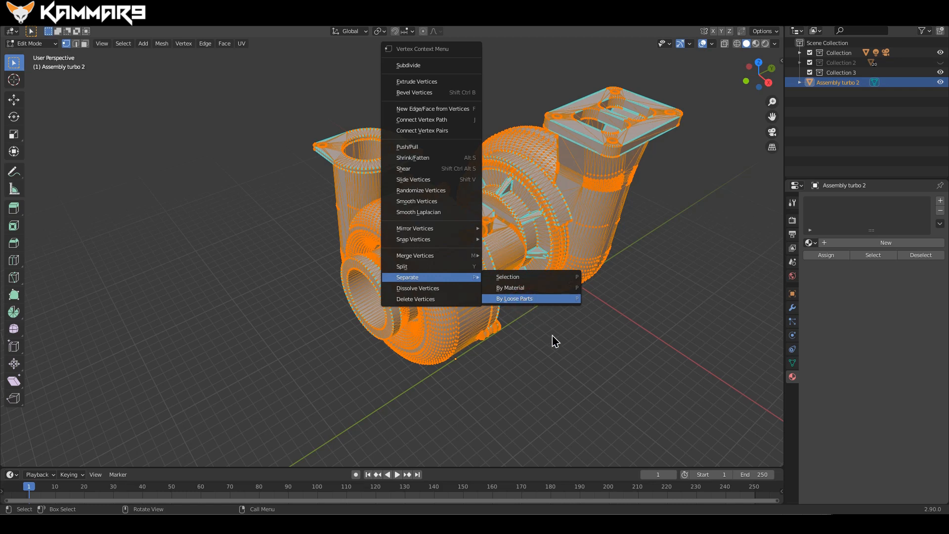
Separate the mesh by loose parts and return to Object Mode.
click(515, 298)
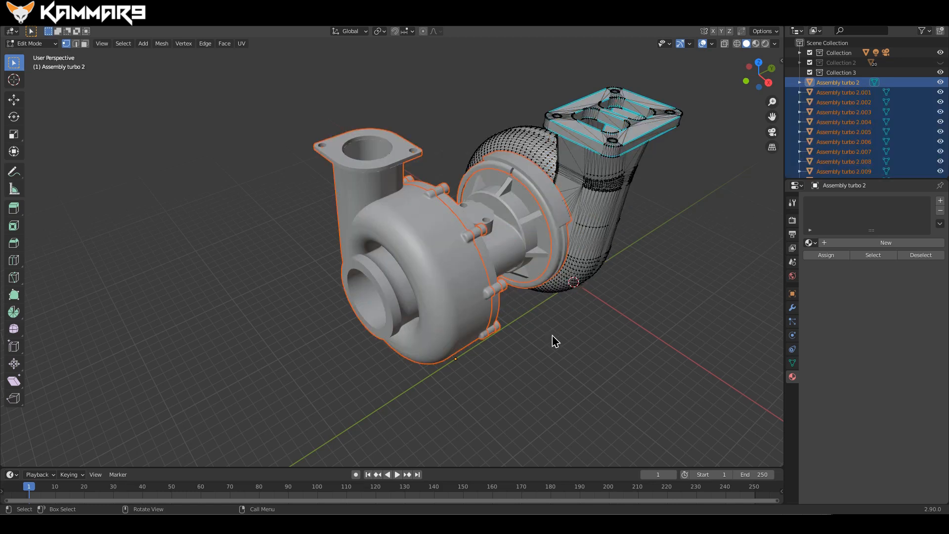
key(Tab)
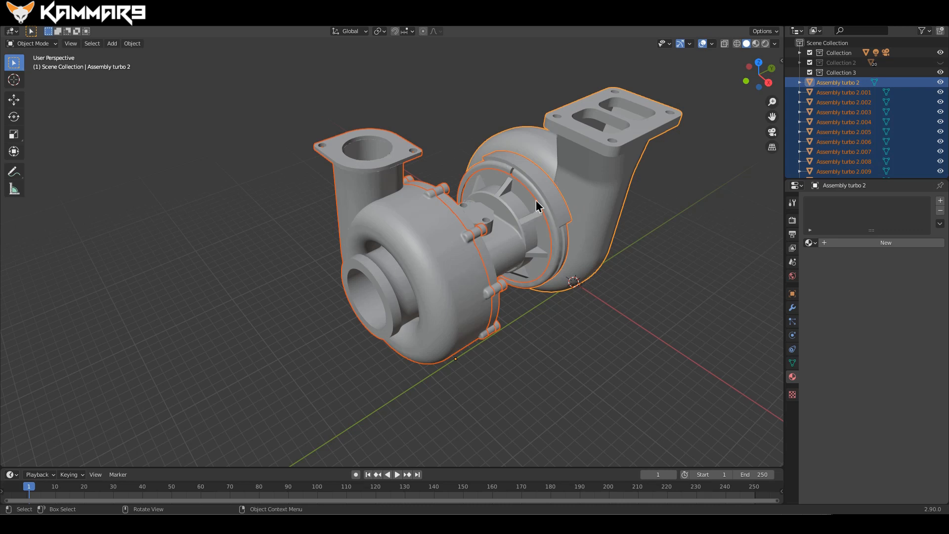
Set viewport shading Color to Object and deselect to view the coloured parts.
click(713, 43)
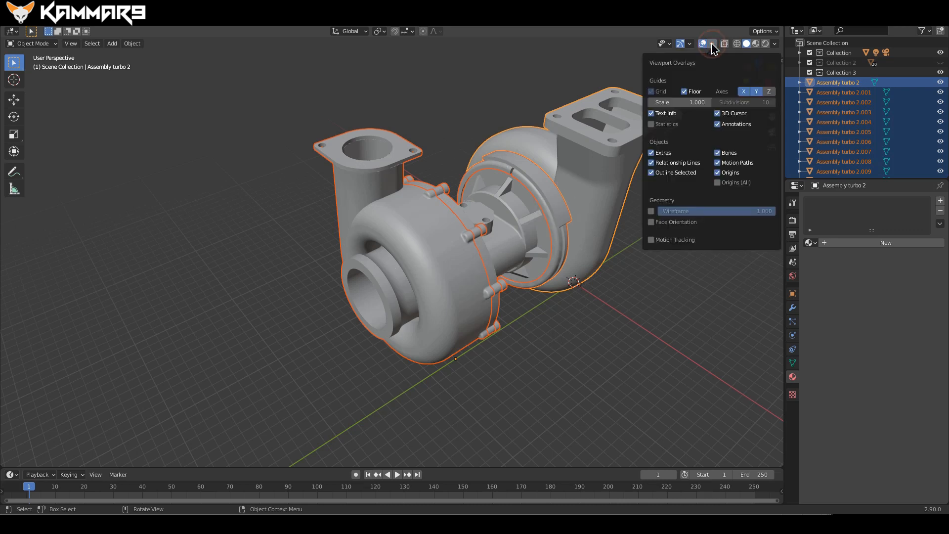
click(775, 44)
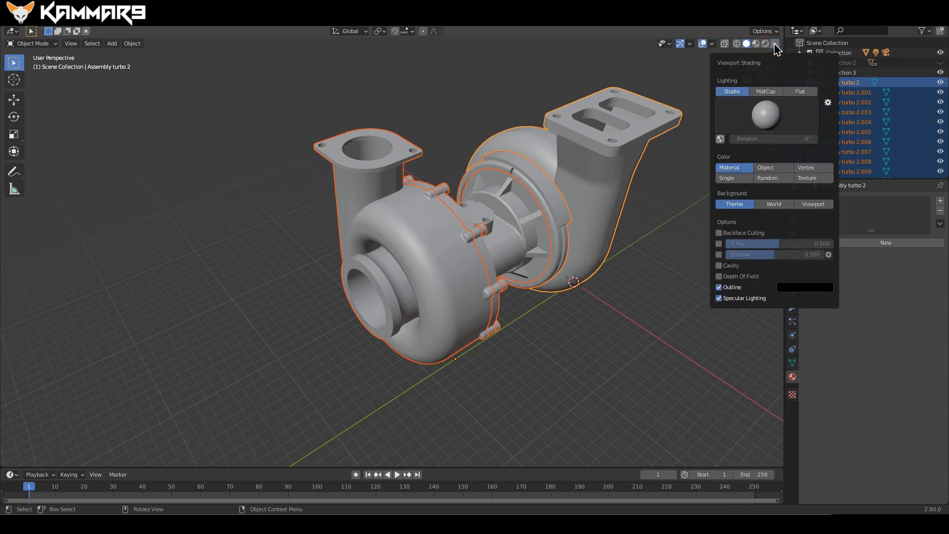
mouse_move(759, 173)
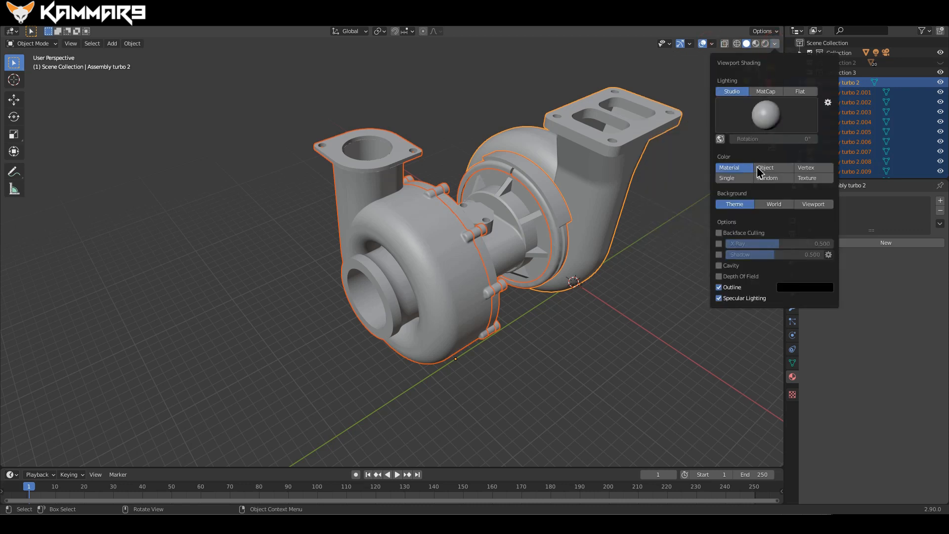
click(766, 168)
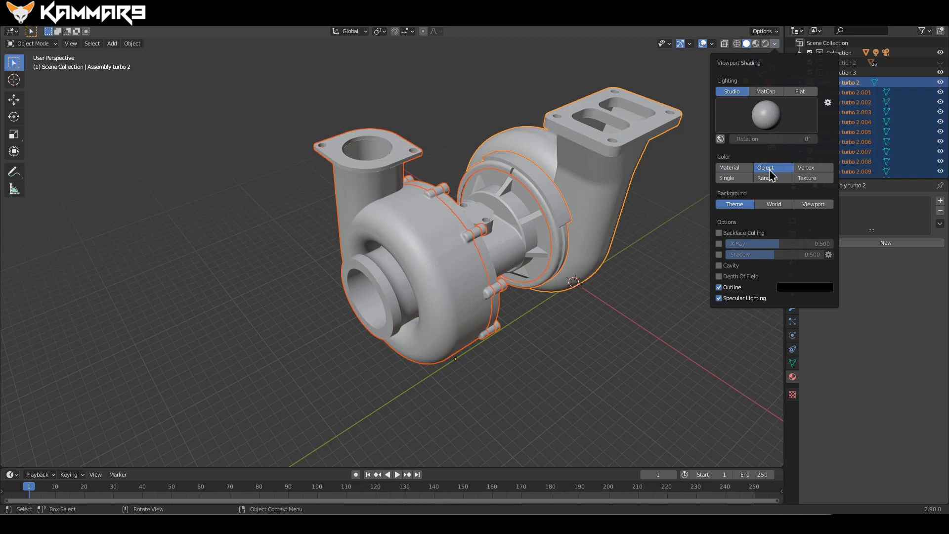
click(773, 177)
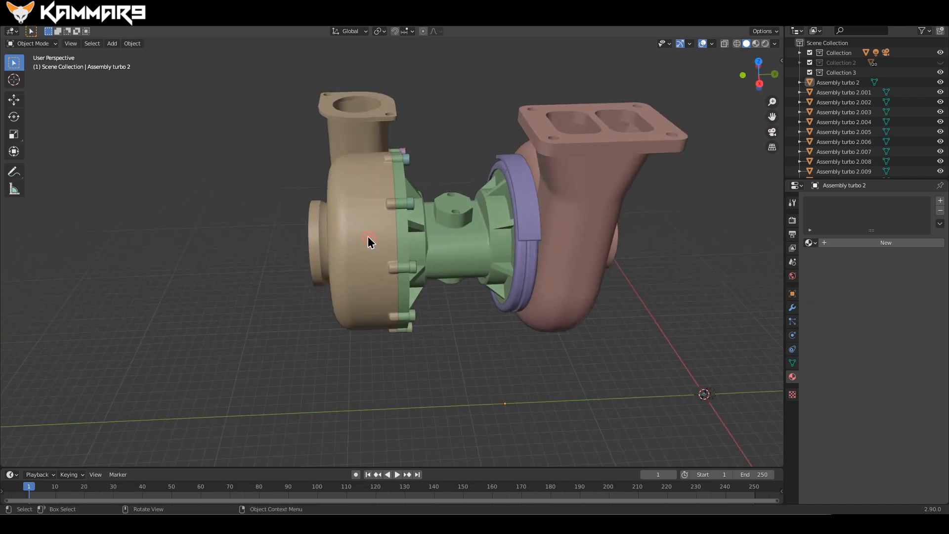
click(369, 237)
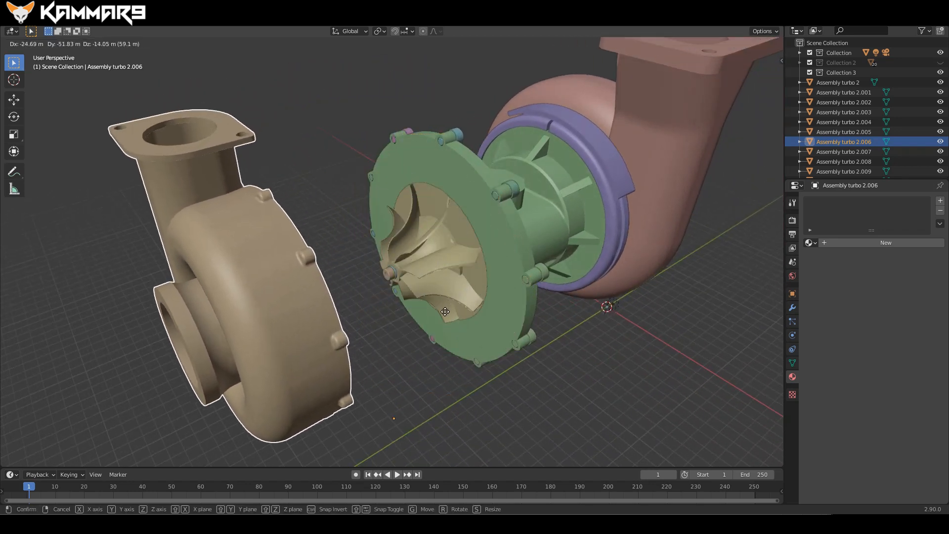
click(534, 238)
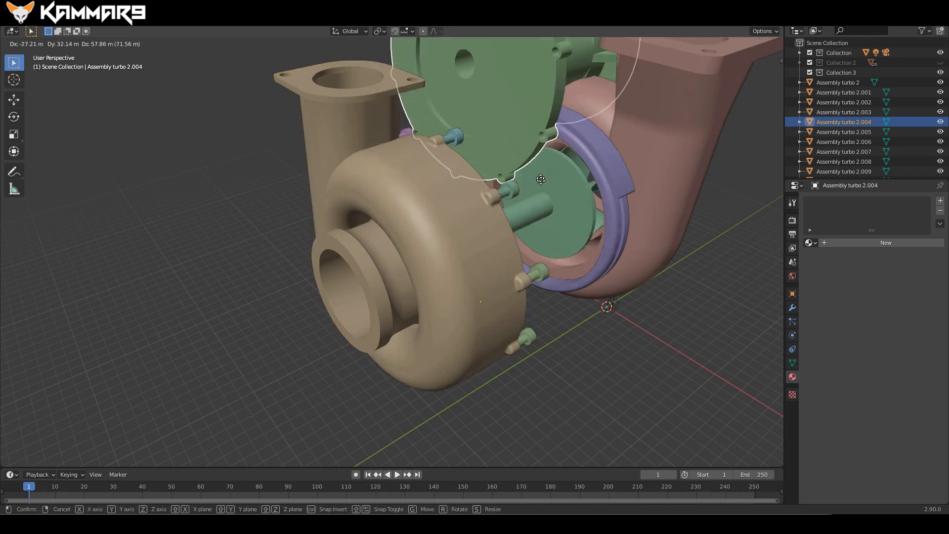
click(334, 302)
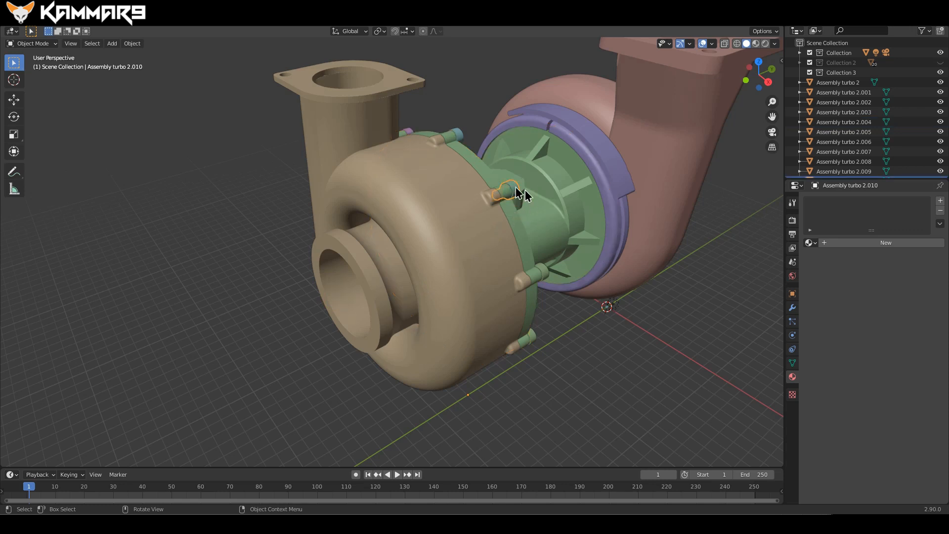
key(g)
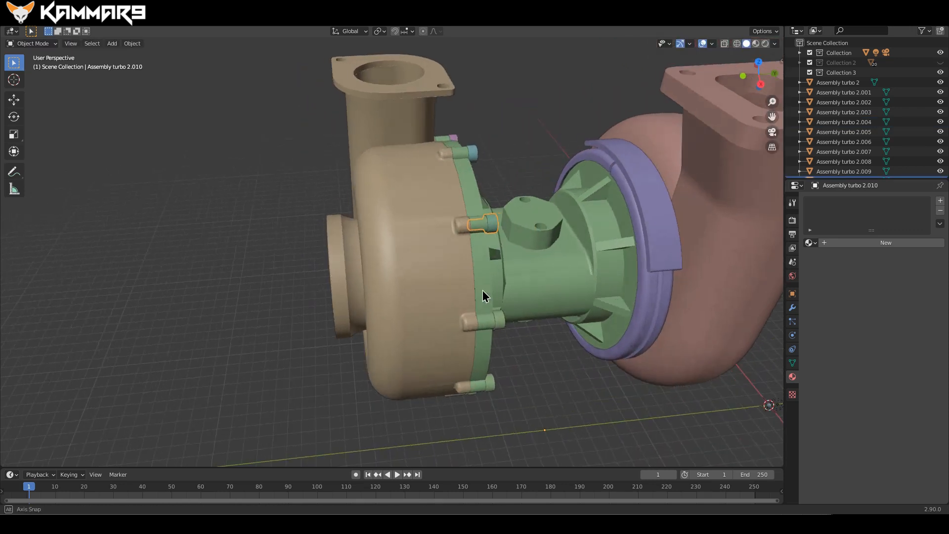
drag(485, 297, 547, 320)
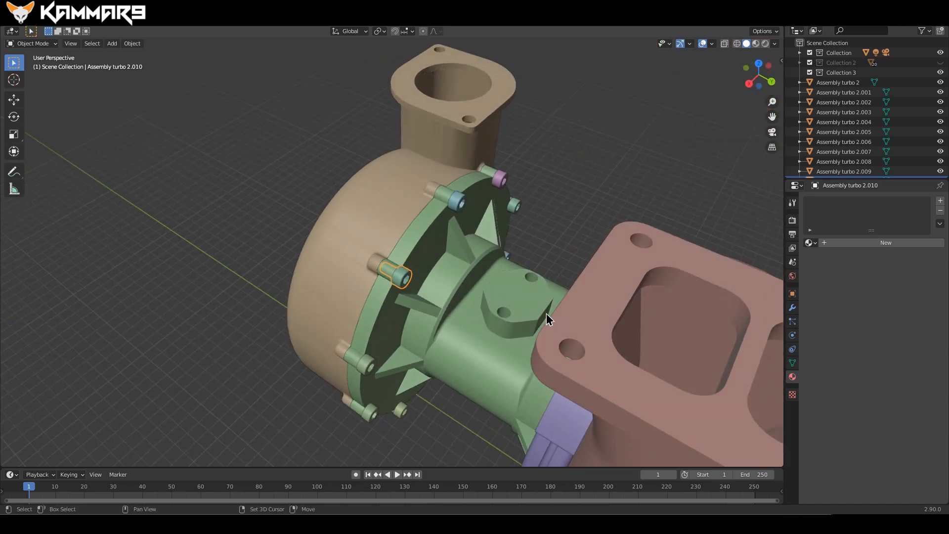
drag(544, 319, 472, 310)
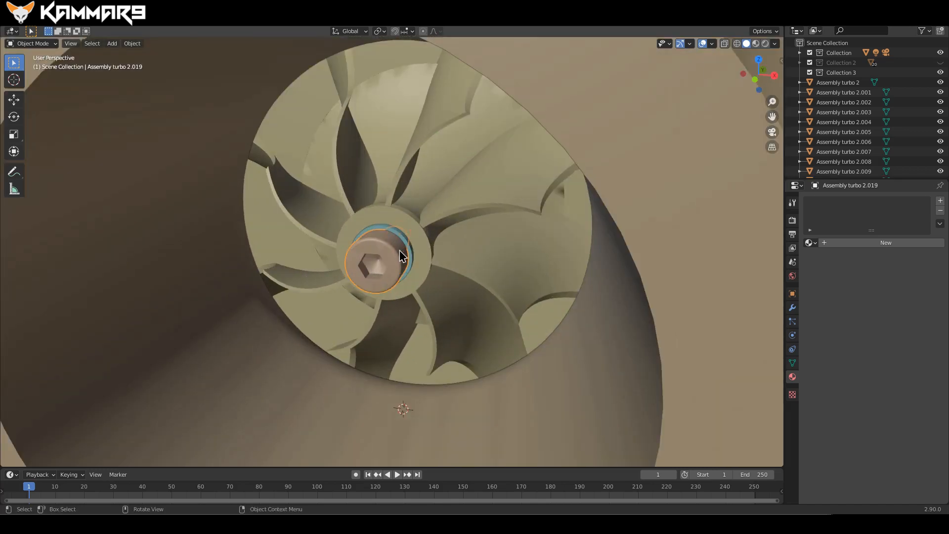
click(402, 303)
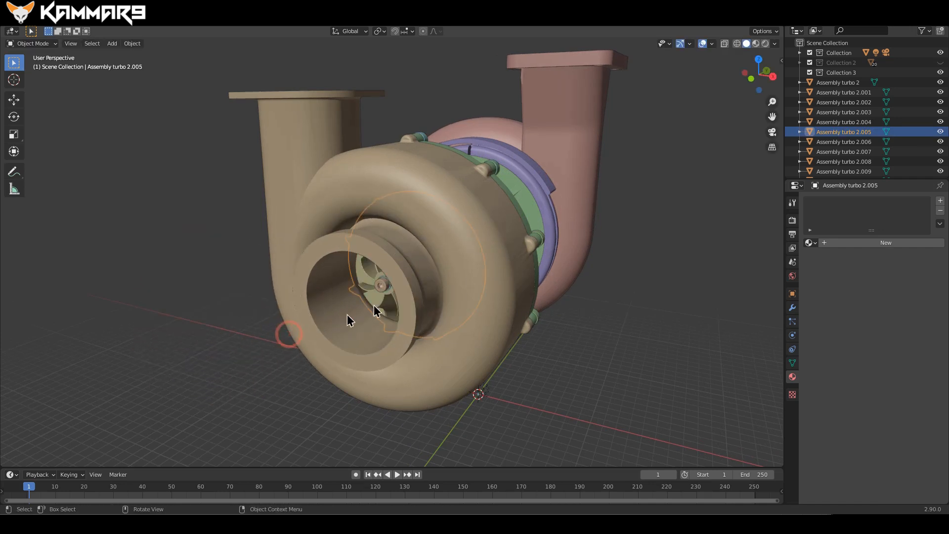
drag(375, 312, 453, 309)
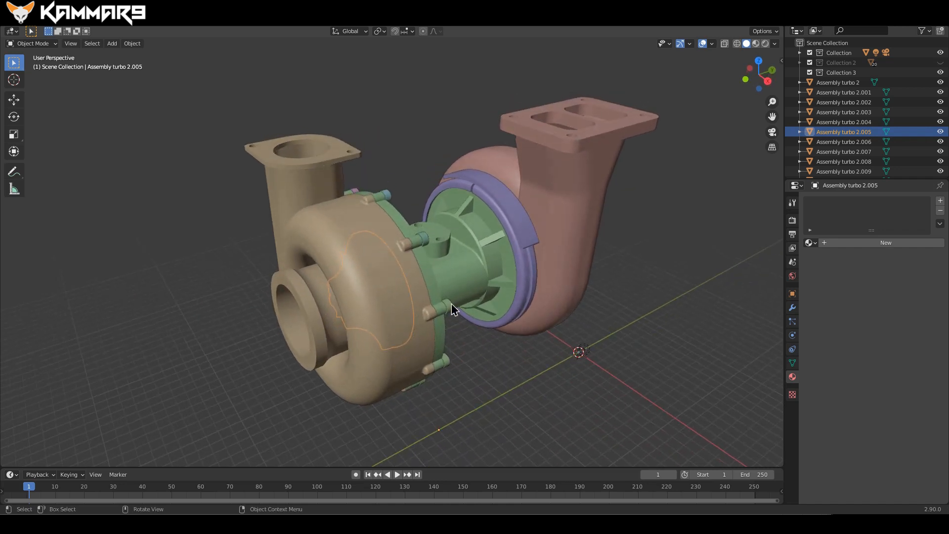
click(11, 30)
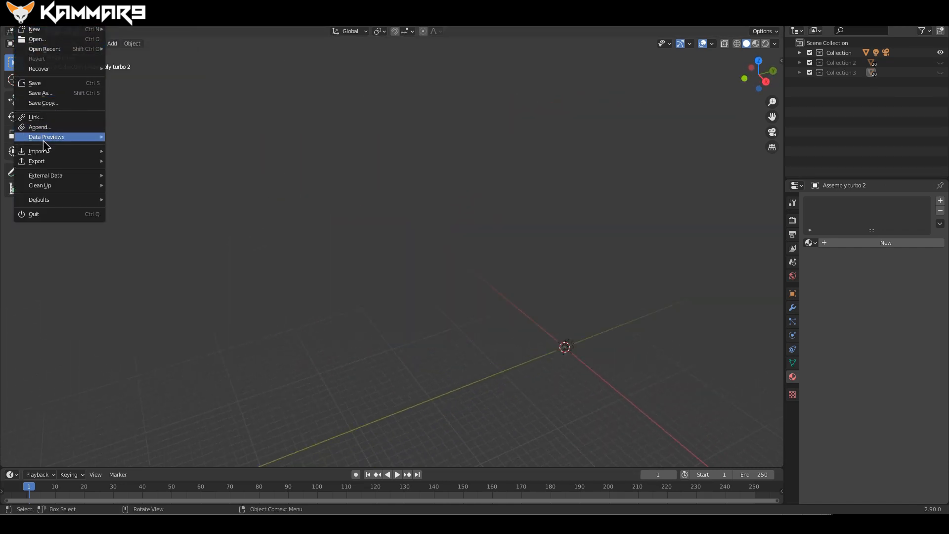
mouse_move(37, 151)
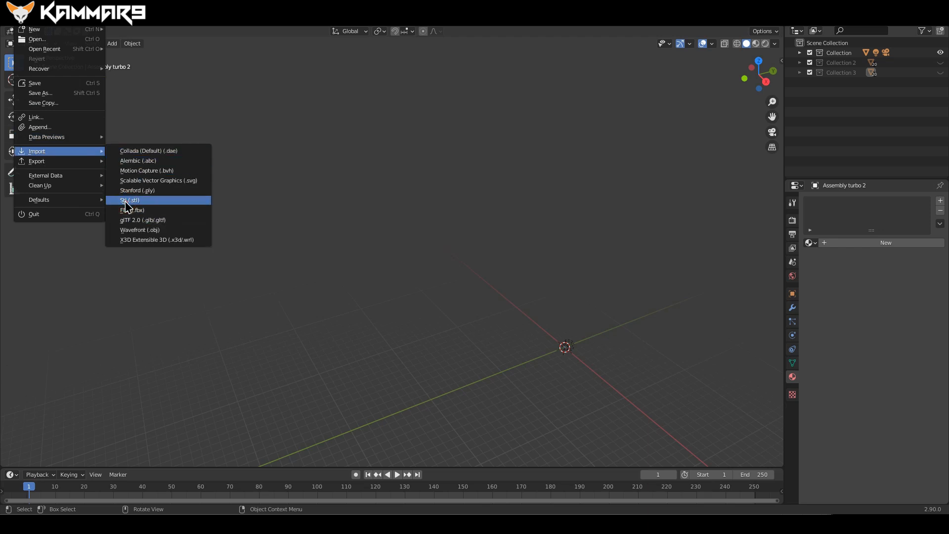
Choose the STL import format and import Assembly turbo 3.stl.
click(129, 199)
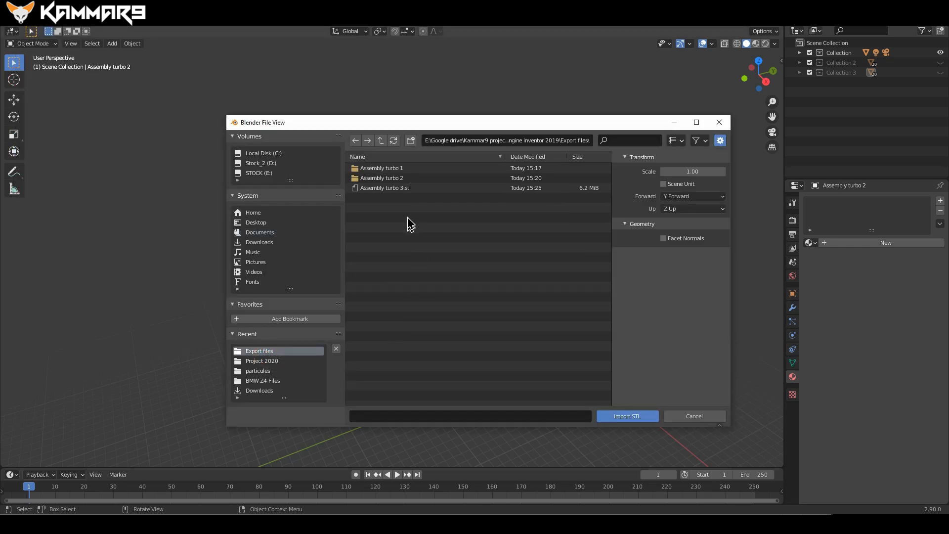
click(385, 188)
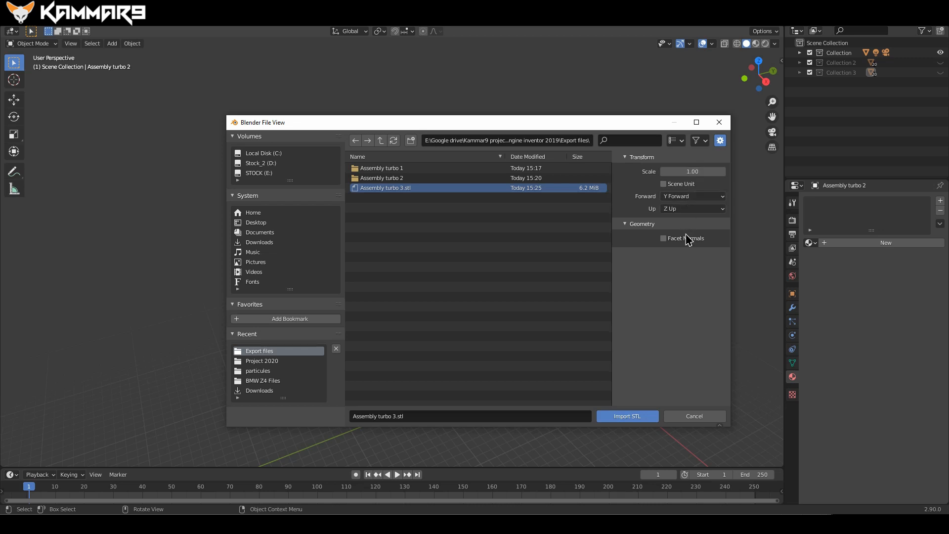
click(626, 416)
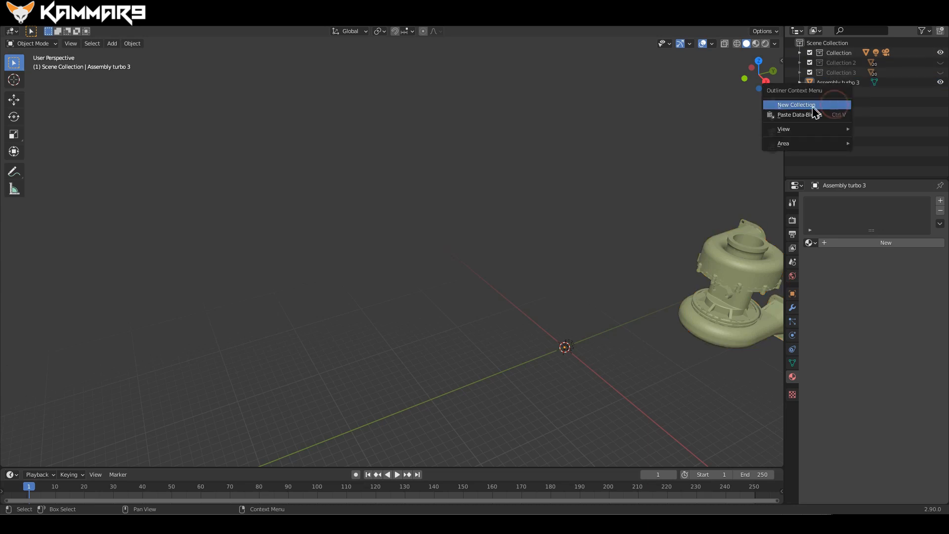
Create a new collection and apply Shade Smooth to the imported STL turbo.
click(796, 105)
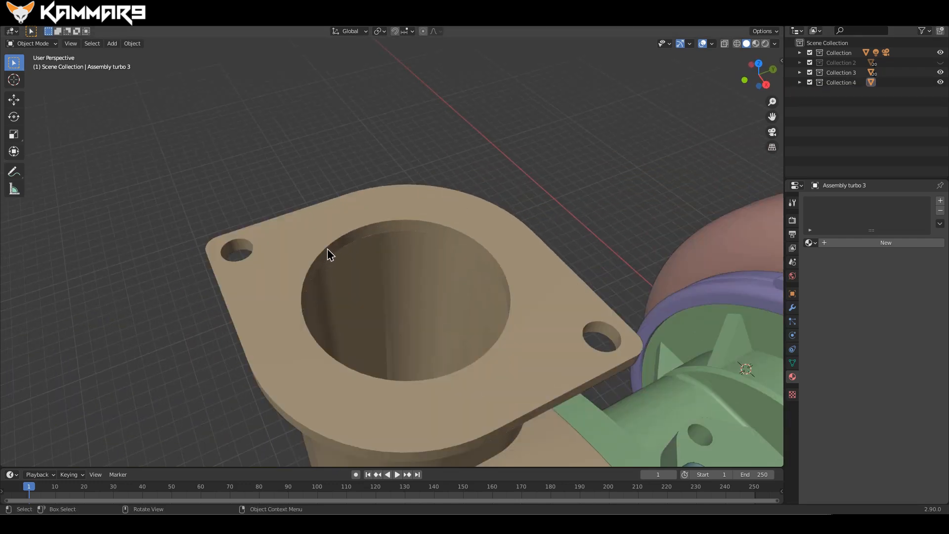
scroll(down, 3)
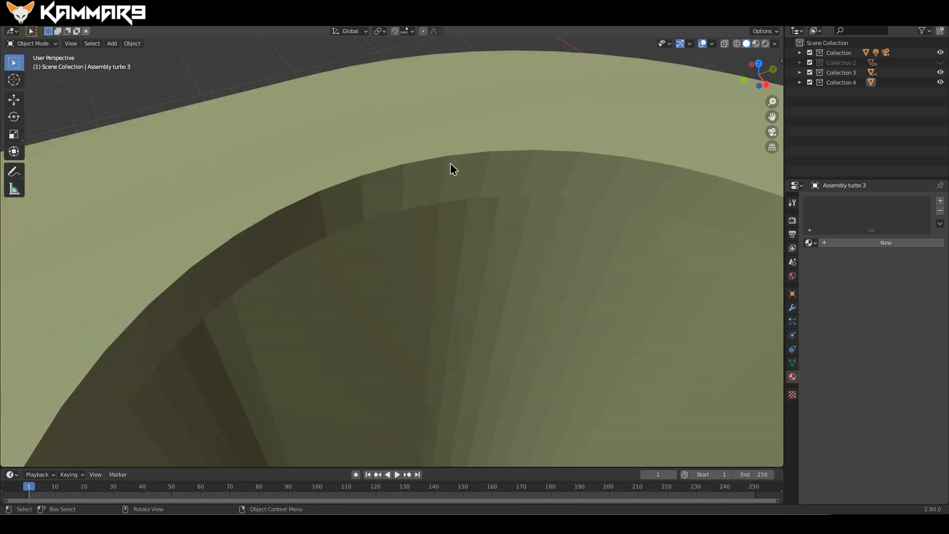
right_click(452, 168)
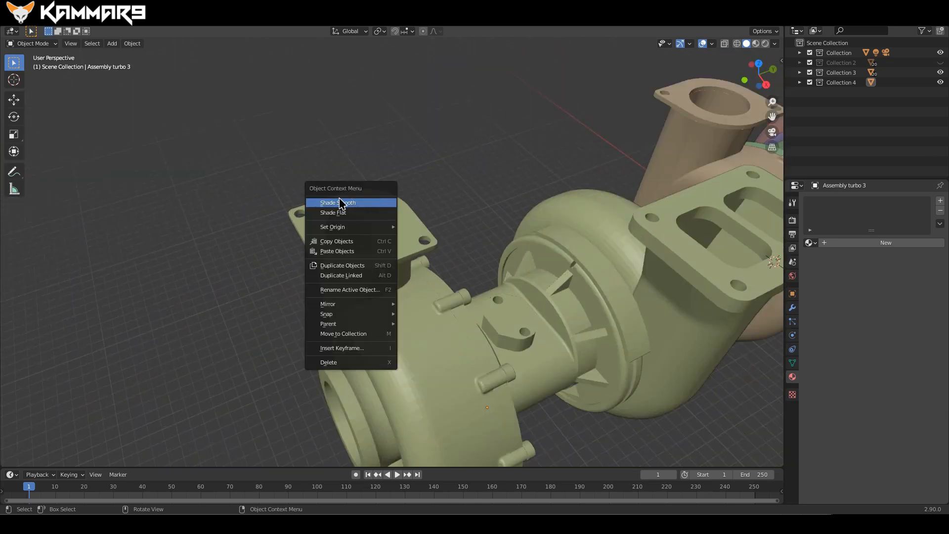
click(341, 202)
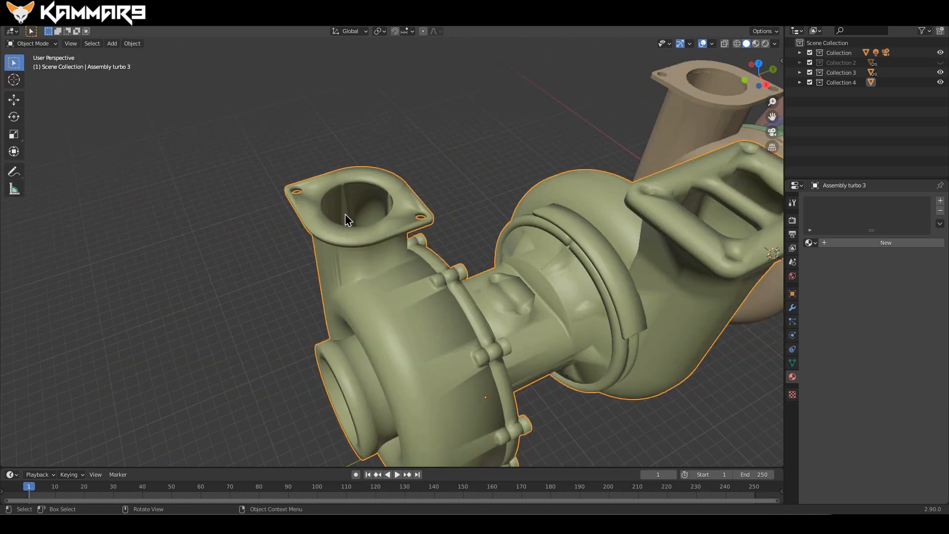
Reapply smooth shading to the STL turbo and enter Edit Mode on its mesh.
drag(347, 219, 648, 167)
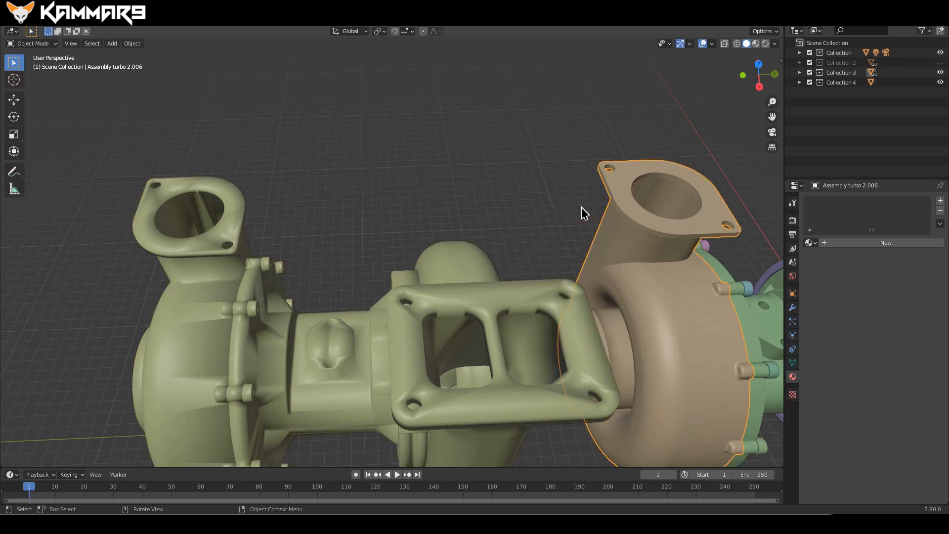
right_click(582, 213)
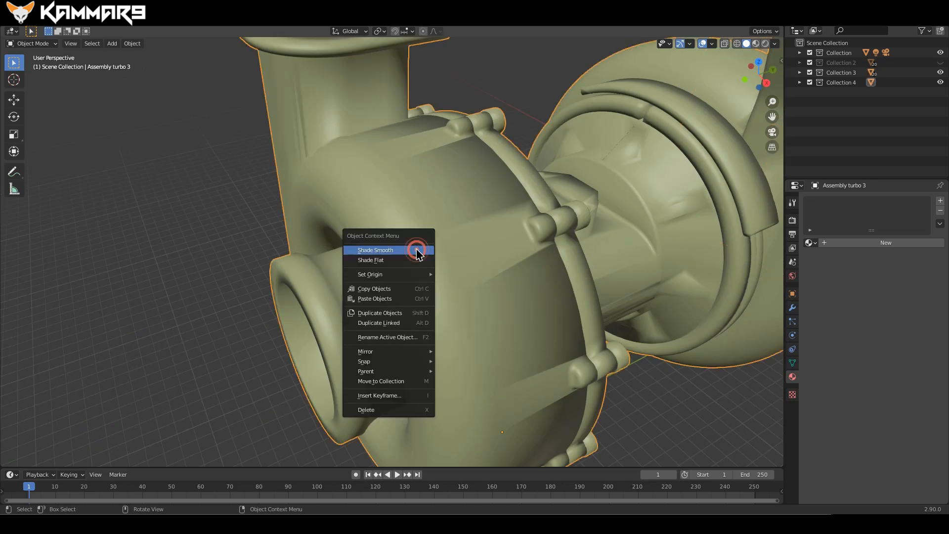
click(375, 250)
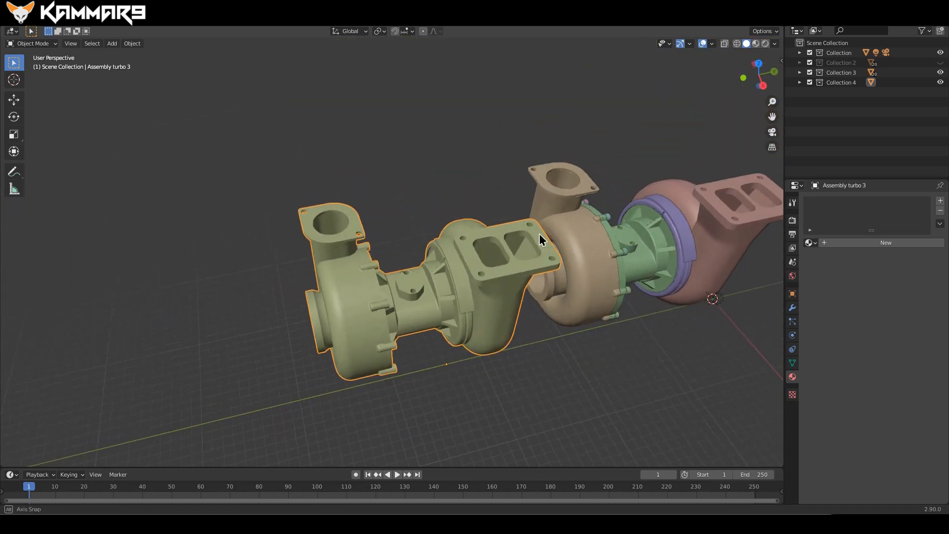
key(Tab)
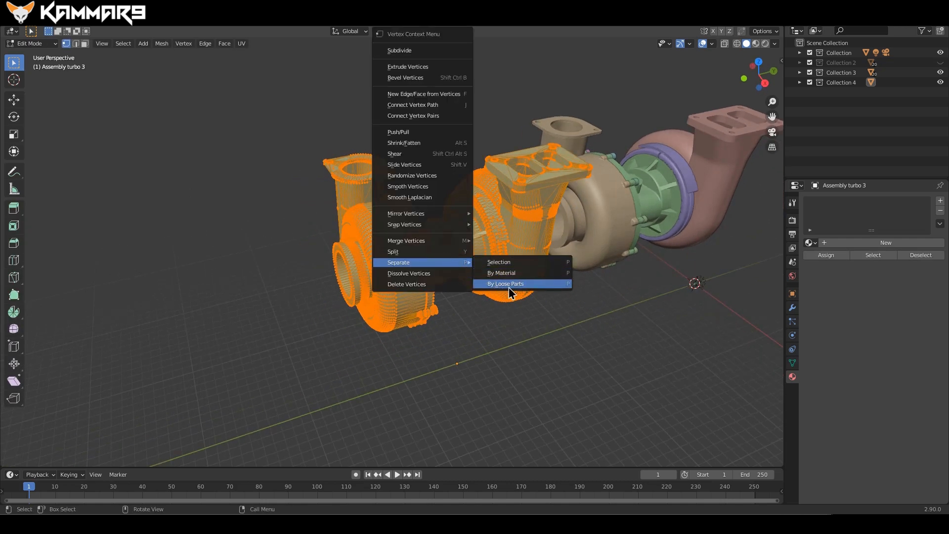
Separate the STL turbo mesh by loose parts.
click(504, 283)
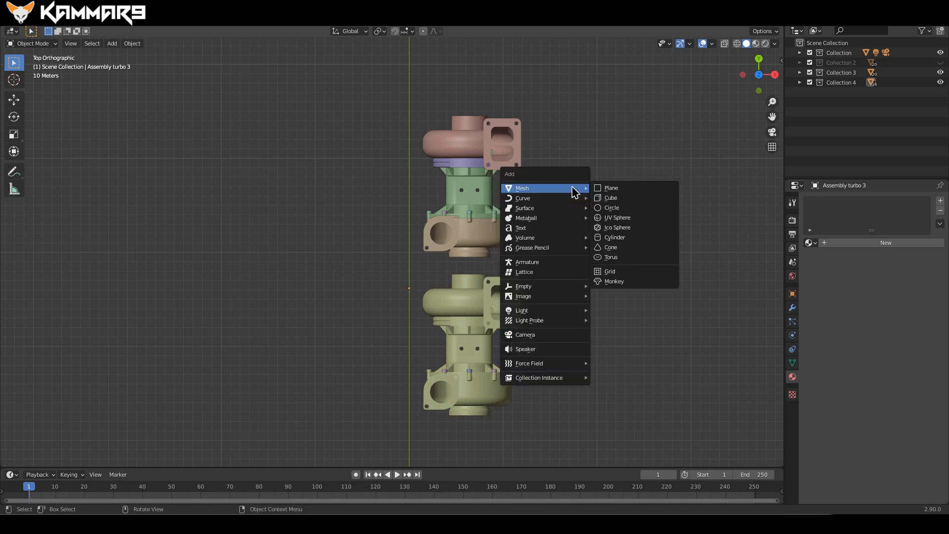
Add a text object beside the coloured OBJ turbo and scale it up.
click(520, 228)
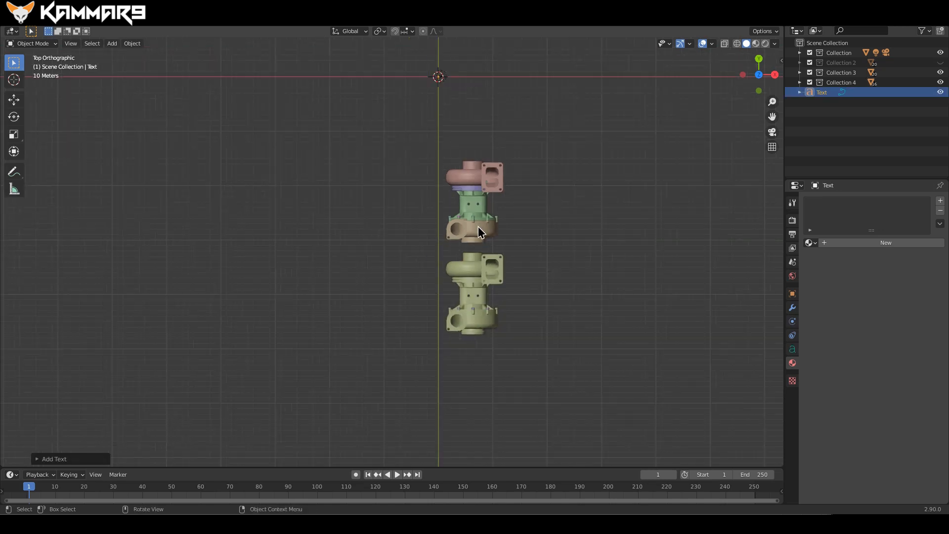
drag(478, 232, 555, 297)
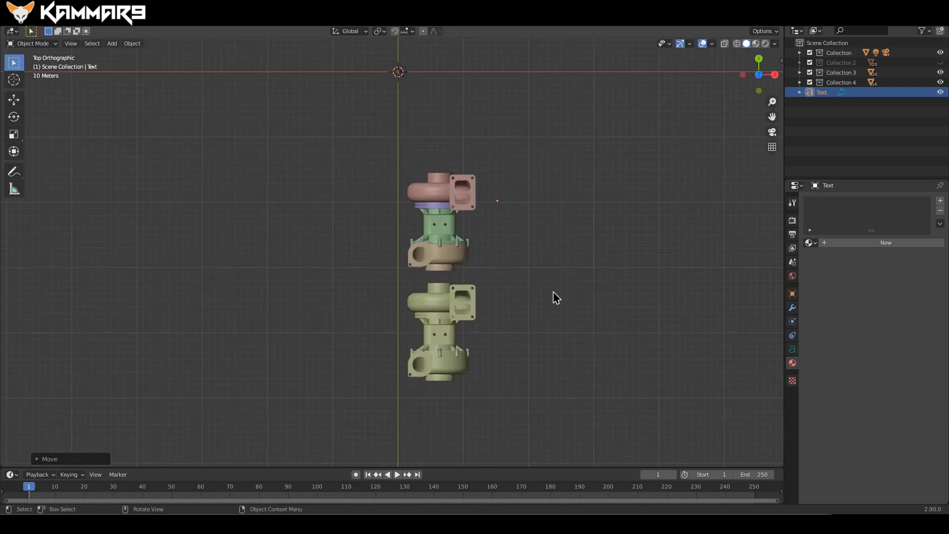
key(s)
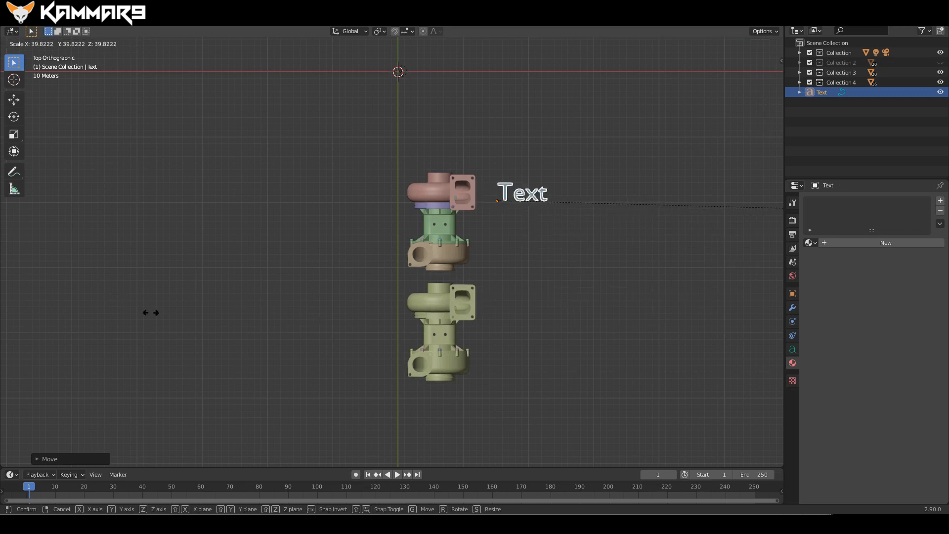
click(538, 219)
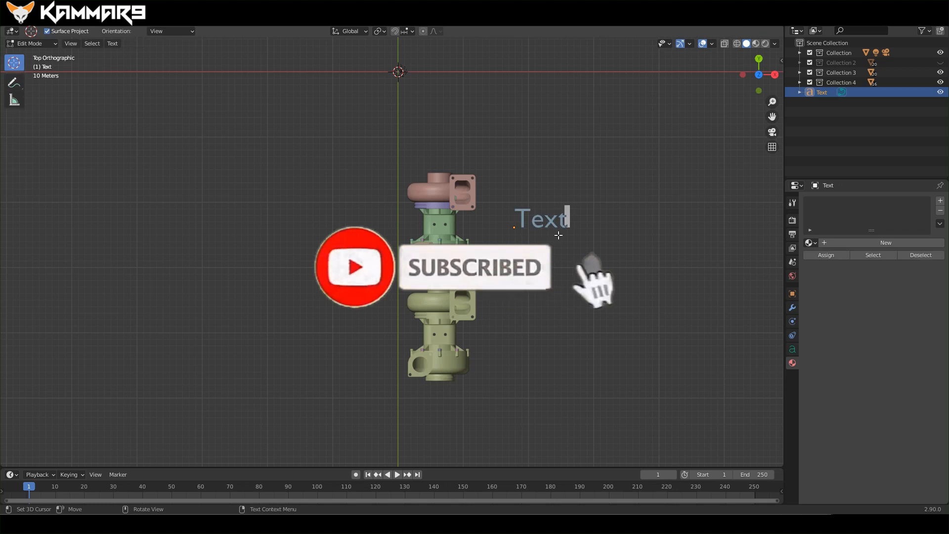
Change the label text to 'OBJ File' and move the labels upward.
text(OBJ File)
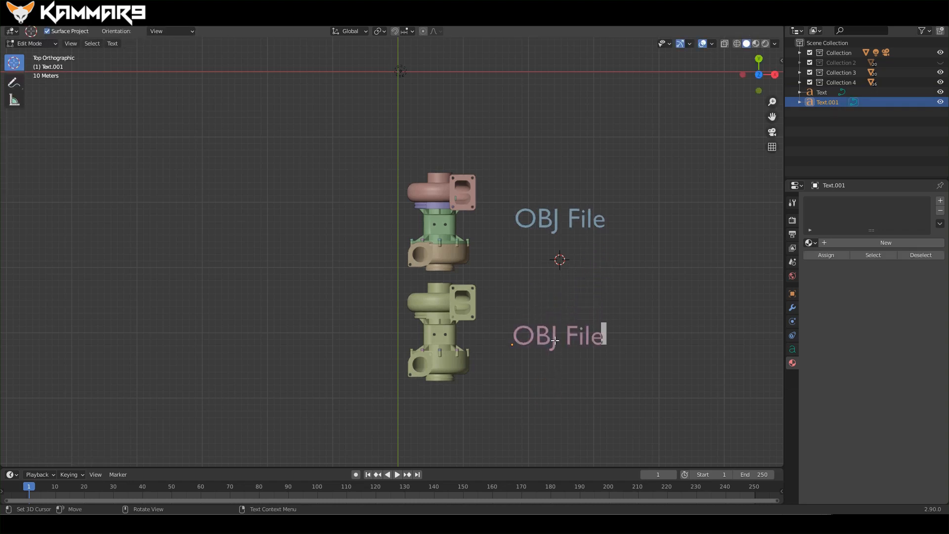
click(552, 336)
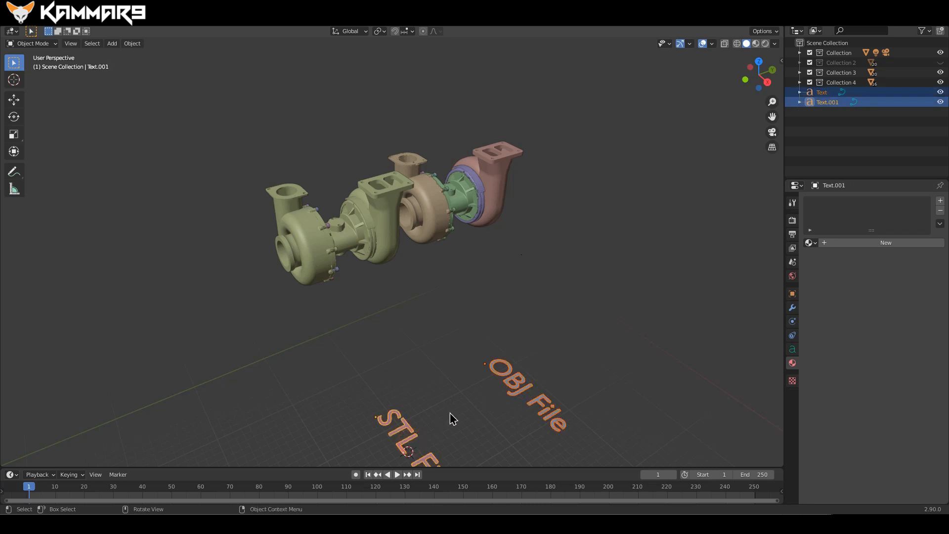
key(g)
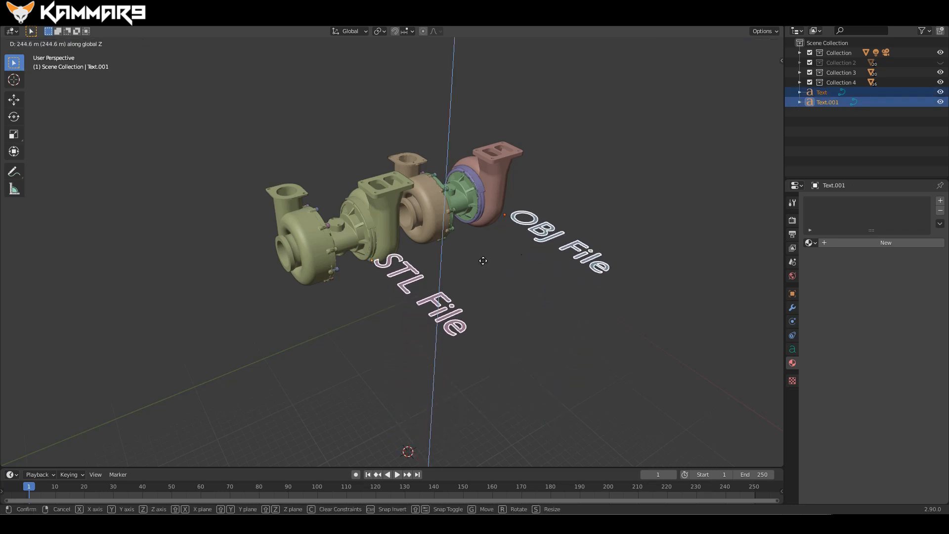